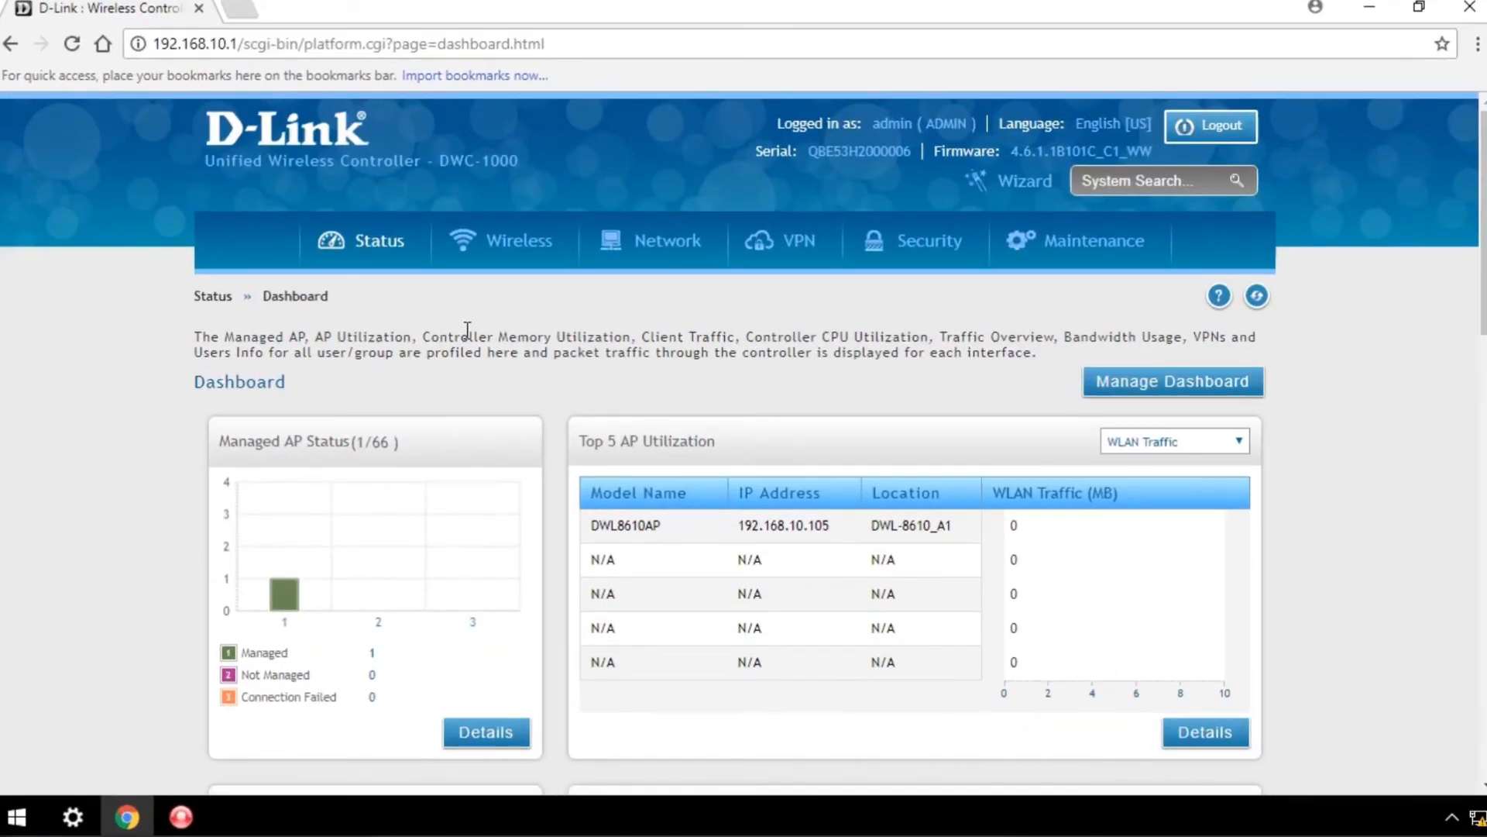
Show the SSID Profile List under Wireless > Access Point with the 16 default dlink SSIDs
left_click(519, 241)
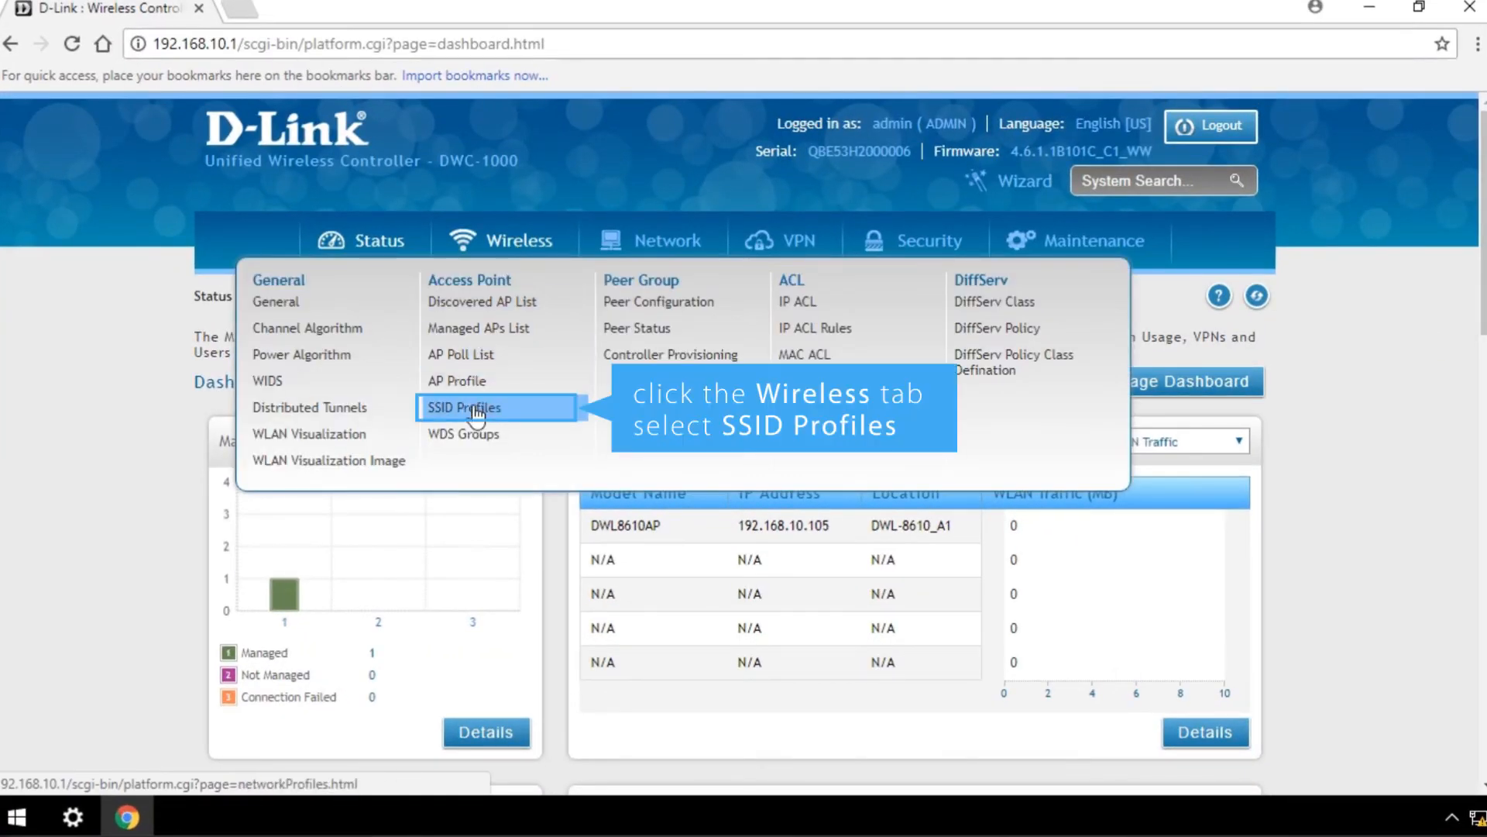
left_click(464, 407)
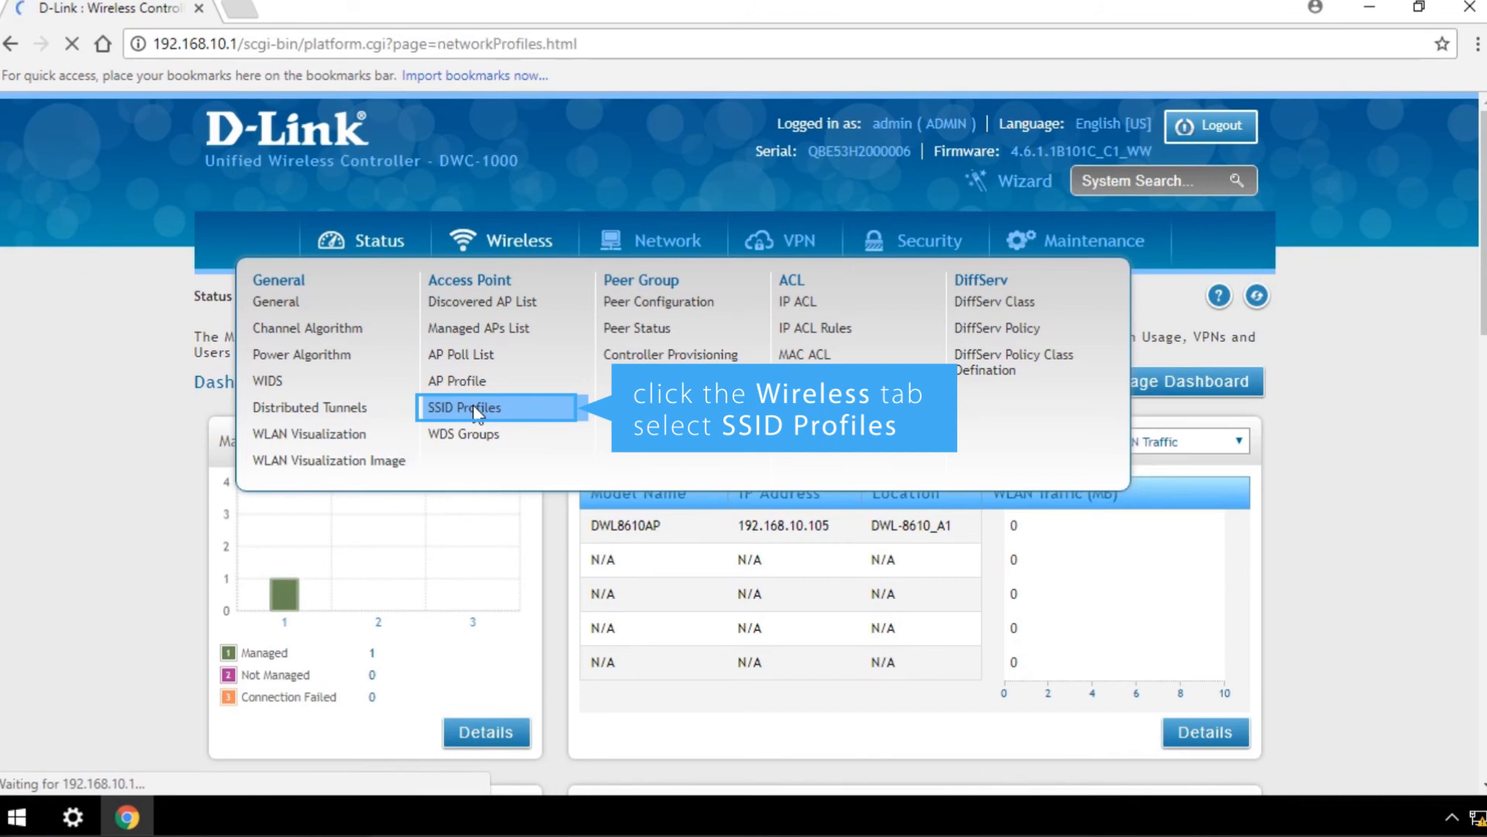
left_click(464, 408)
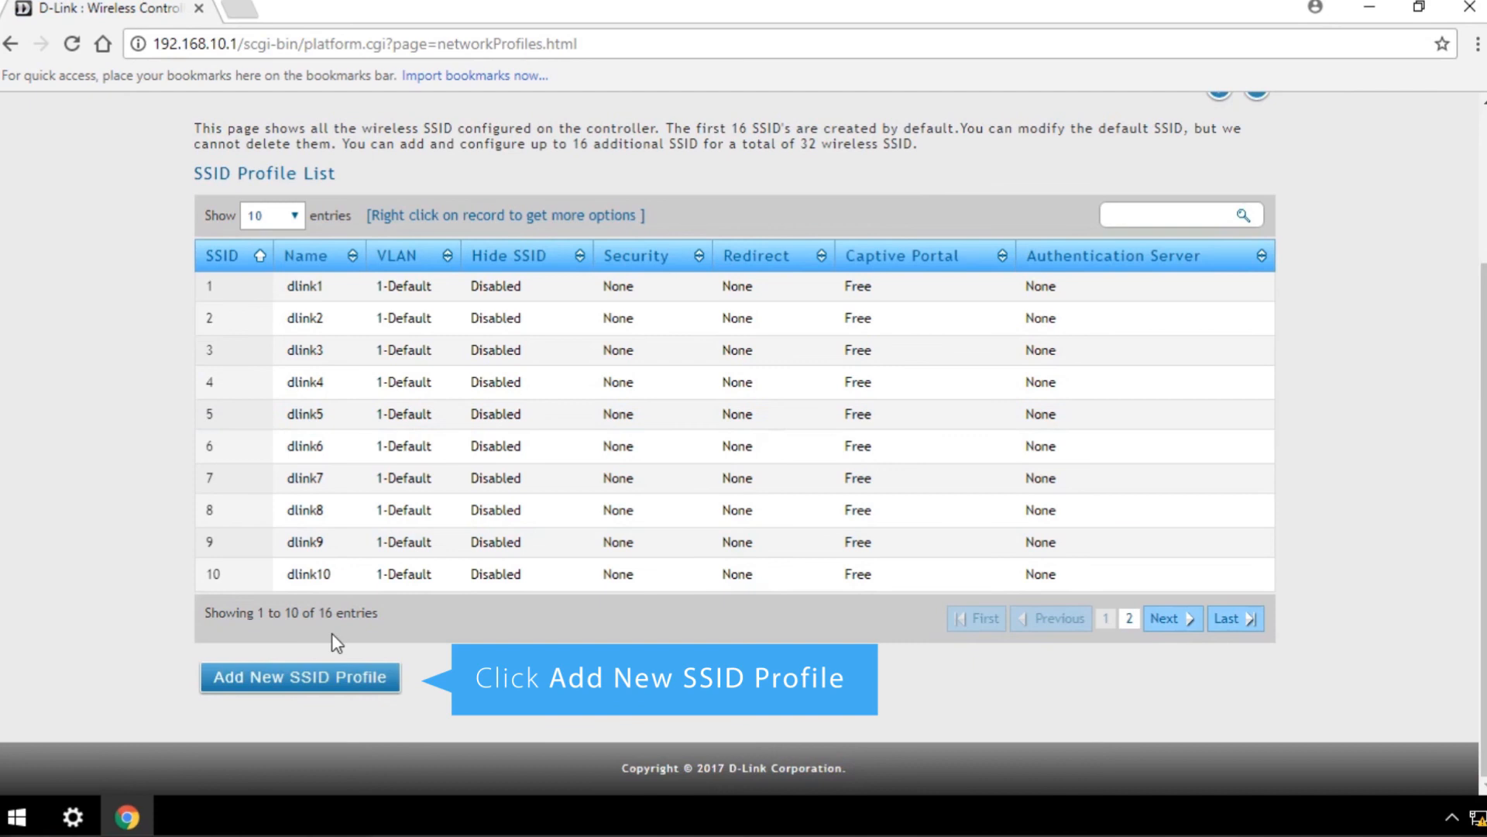
Create and save SSID profile NewSSID on VLAN 20, bringing the list to 17 entries
left_click(299, 677)
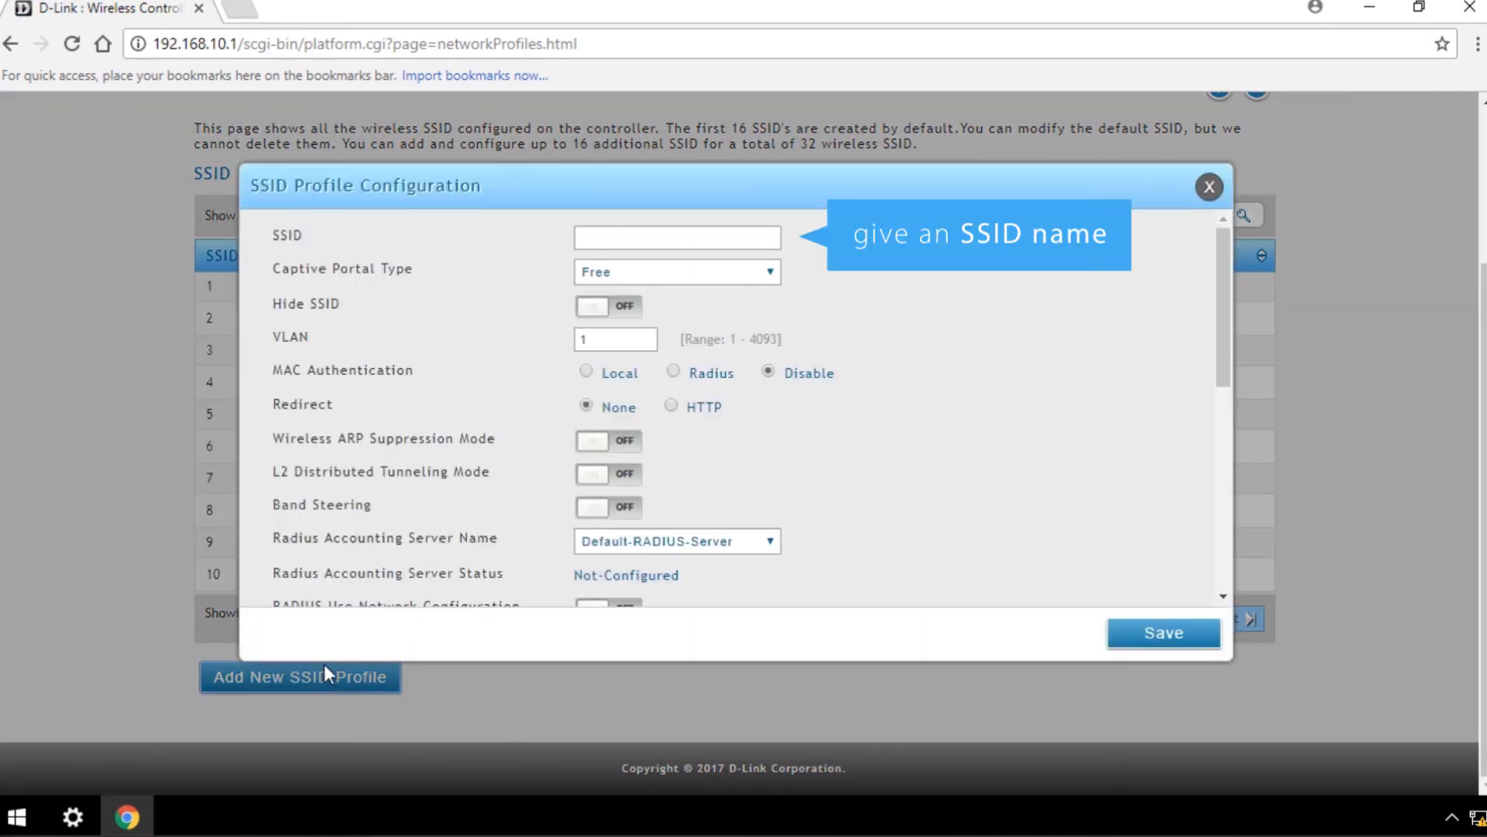
type("NewSSi")
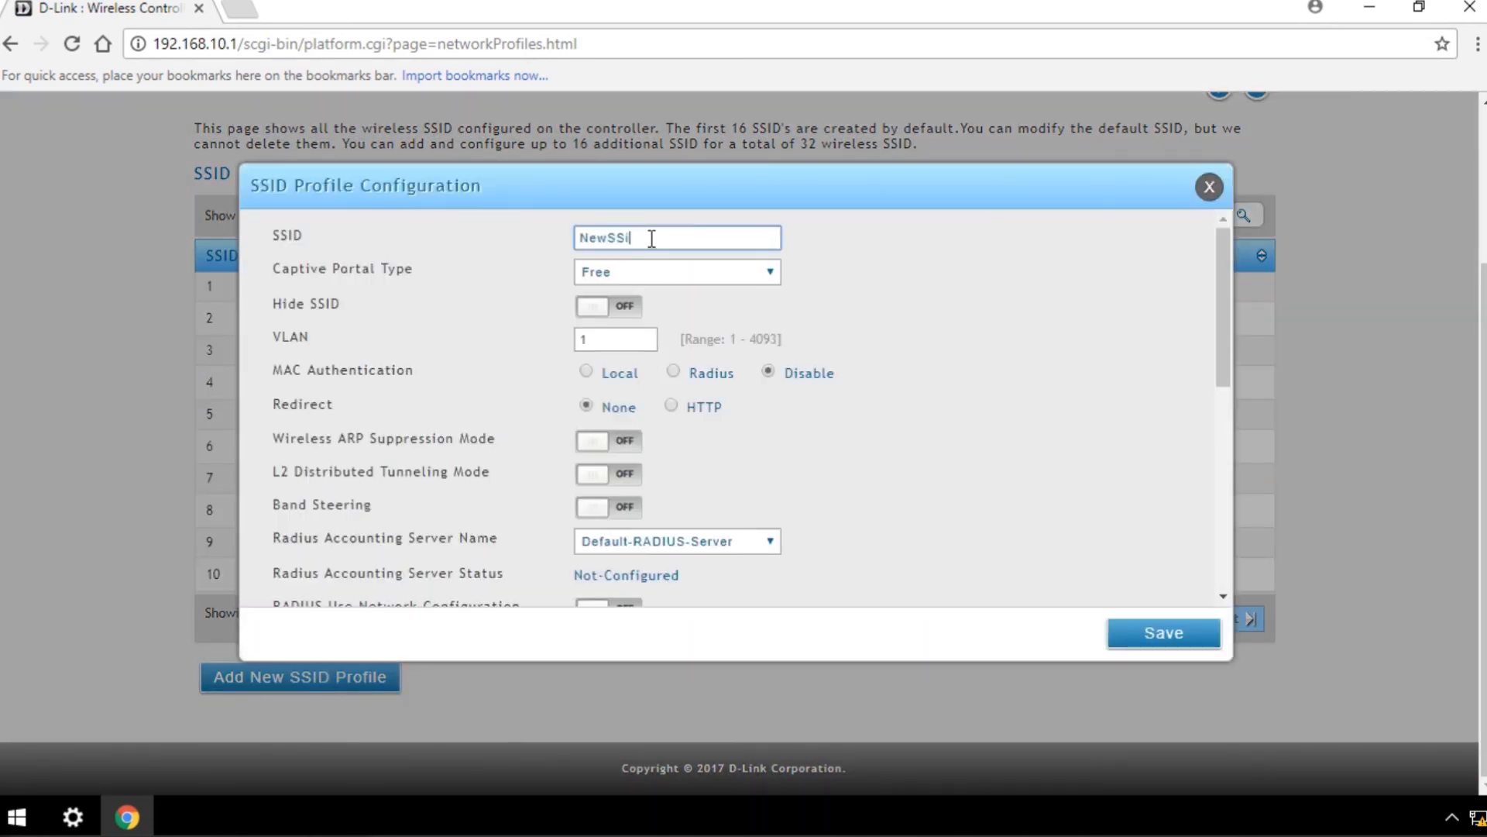
left_click(615, 340)
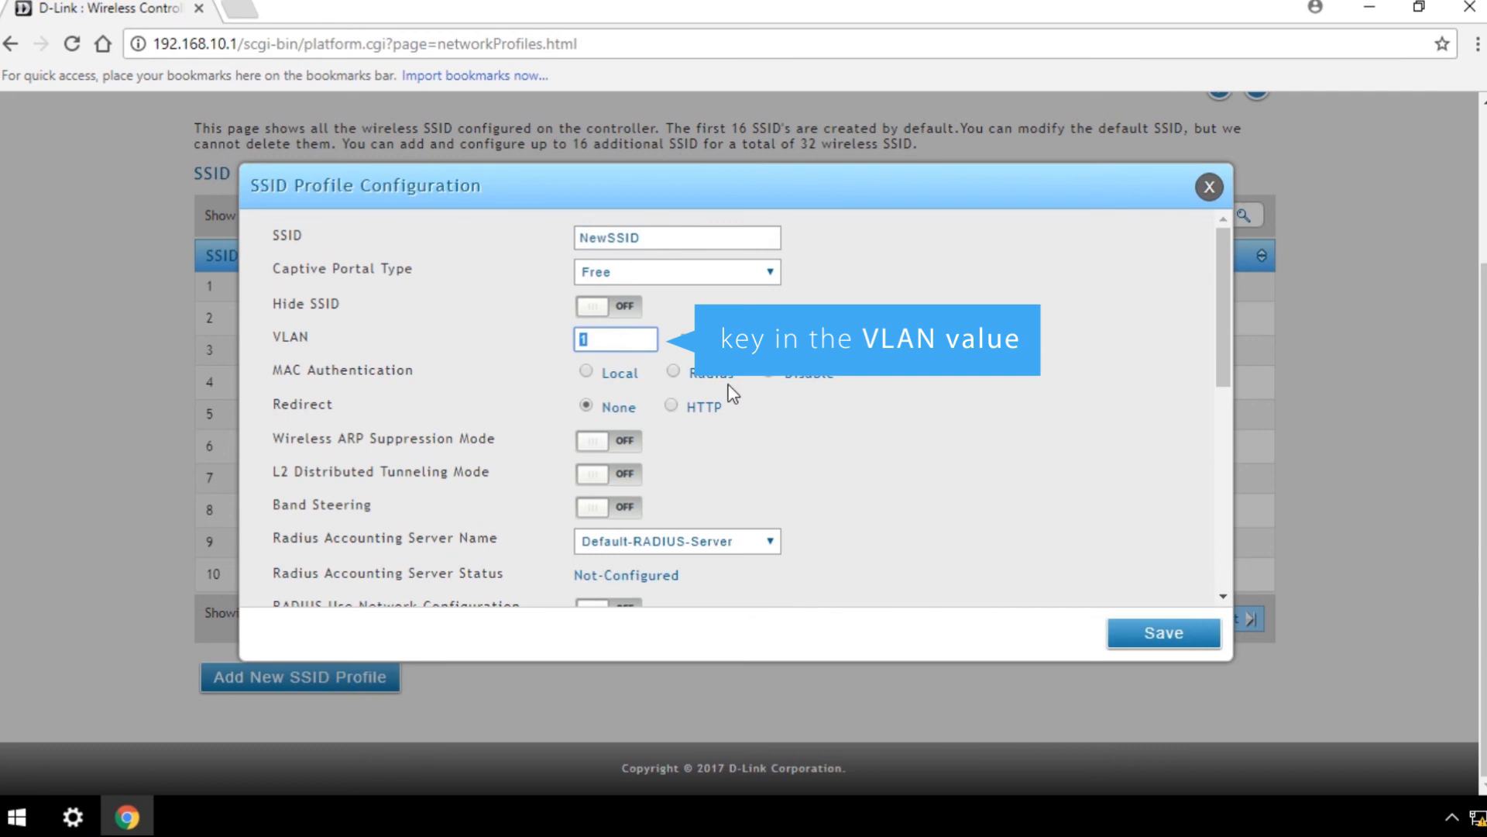
type("20")
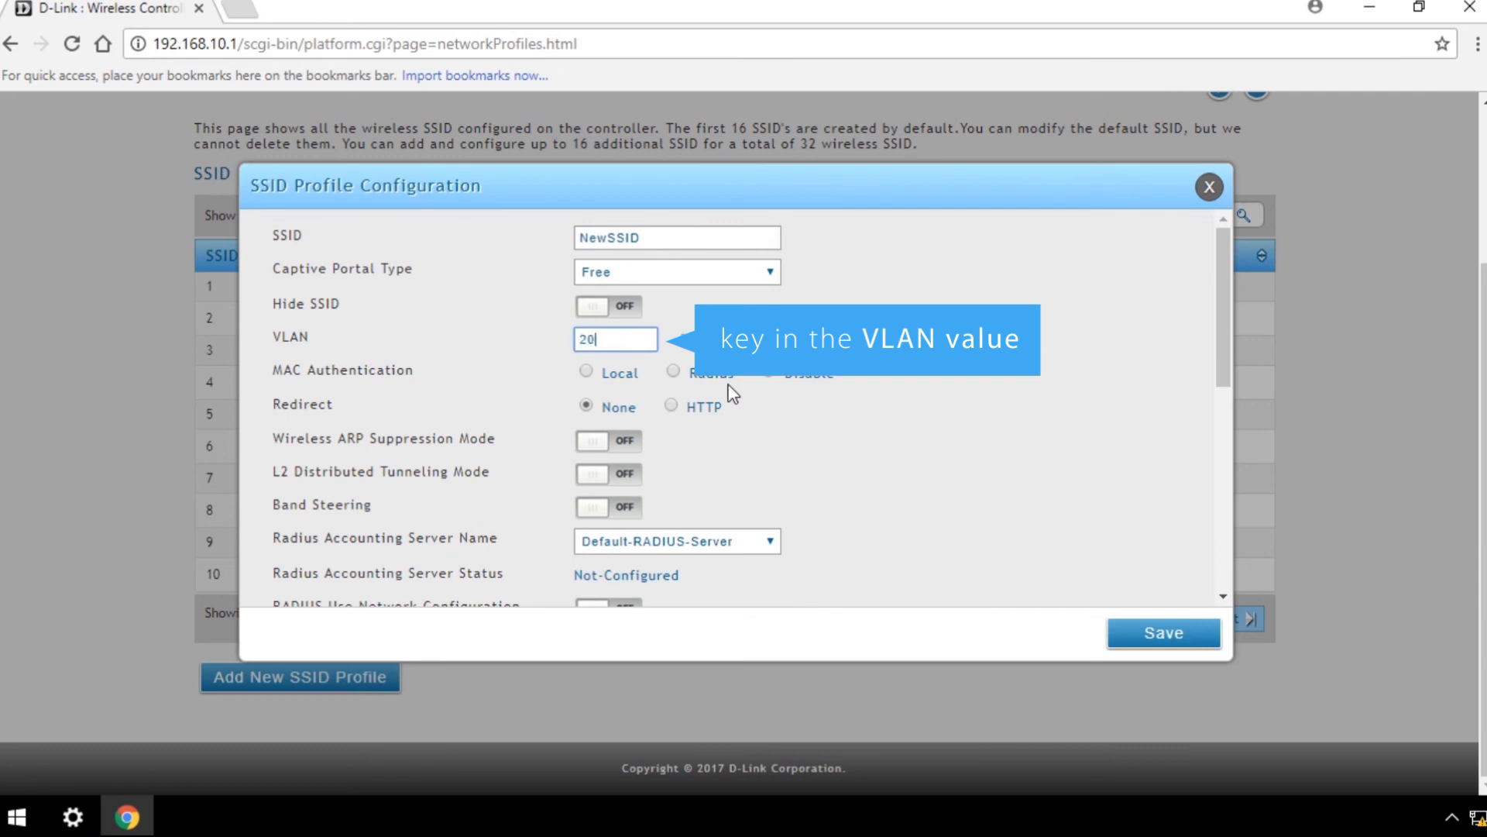
left_click(1163, 632)
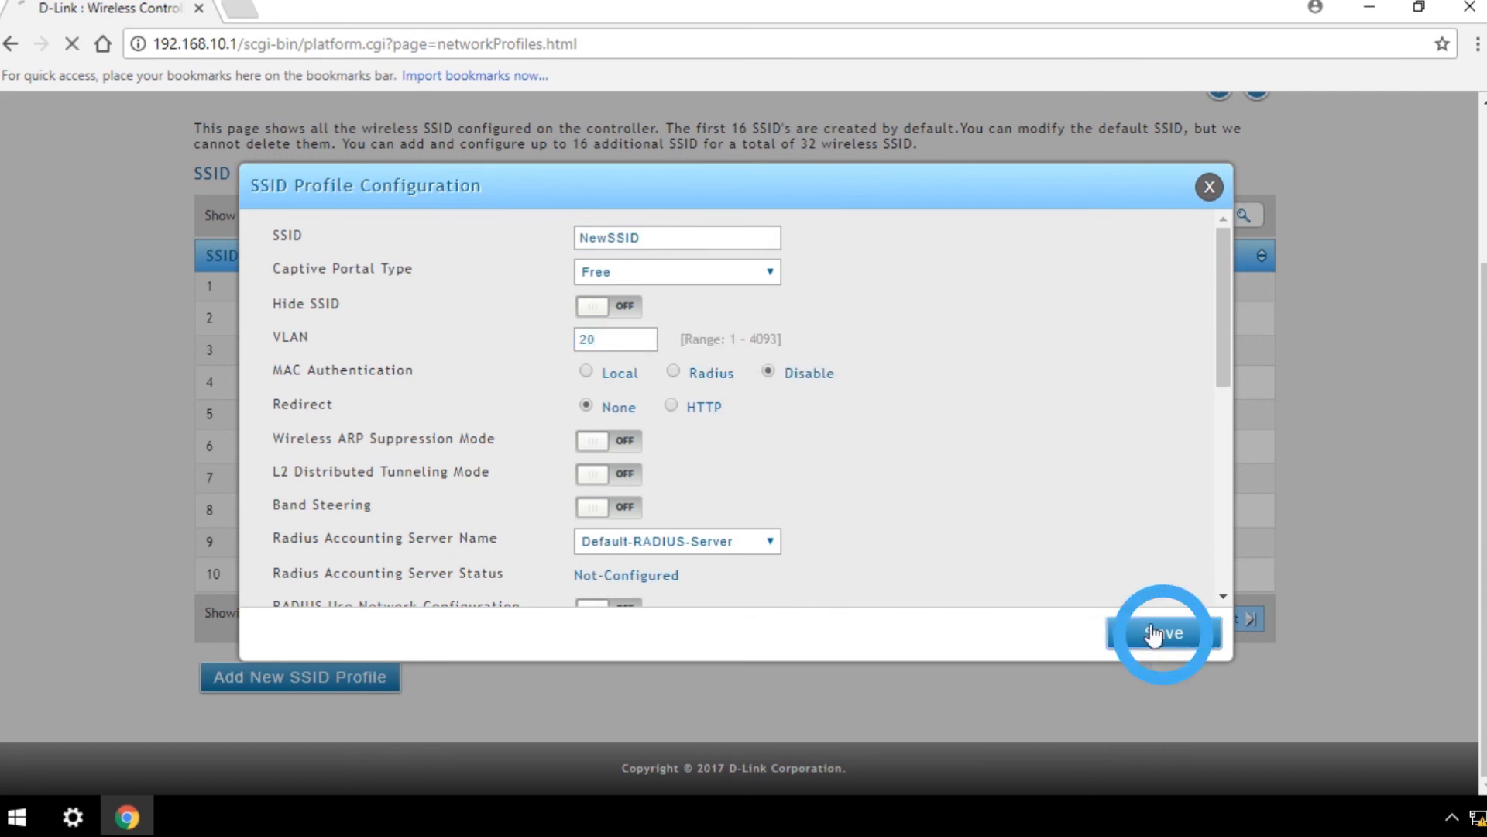
left_click(1163, 632)
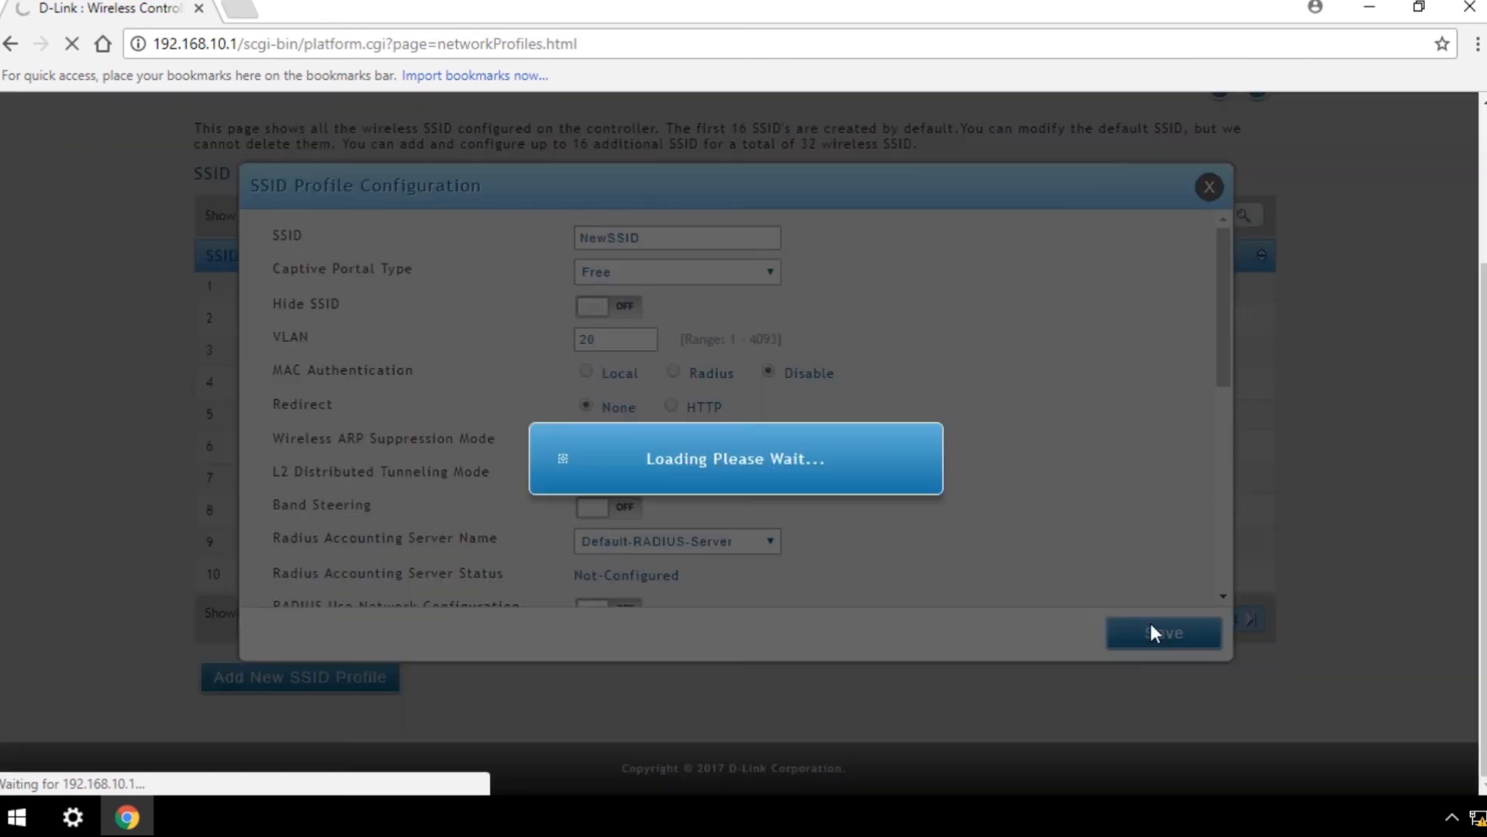
left_click(1163, 632)
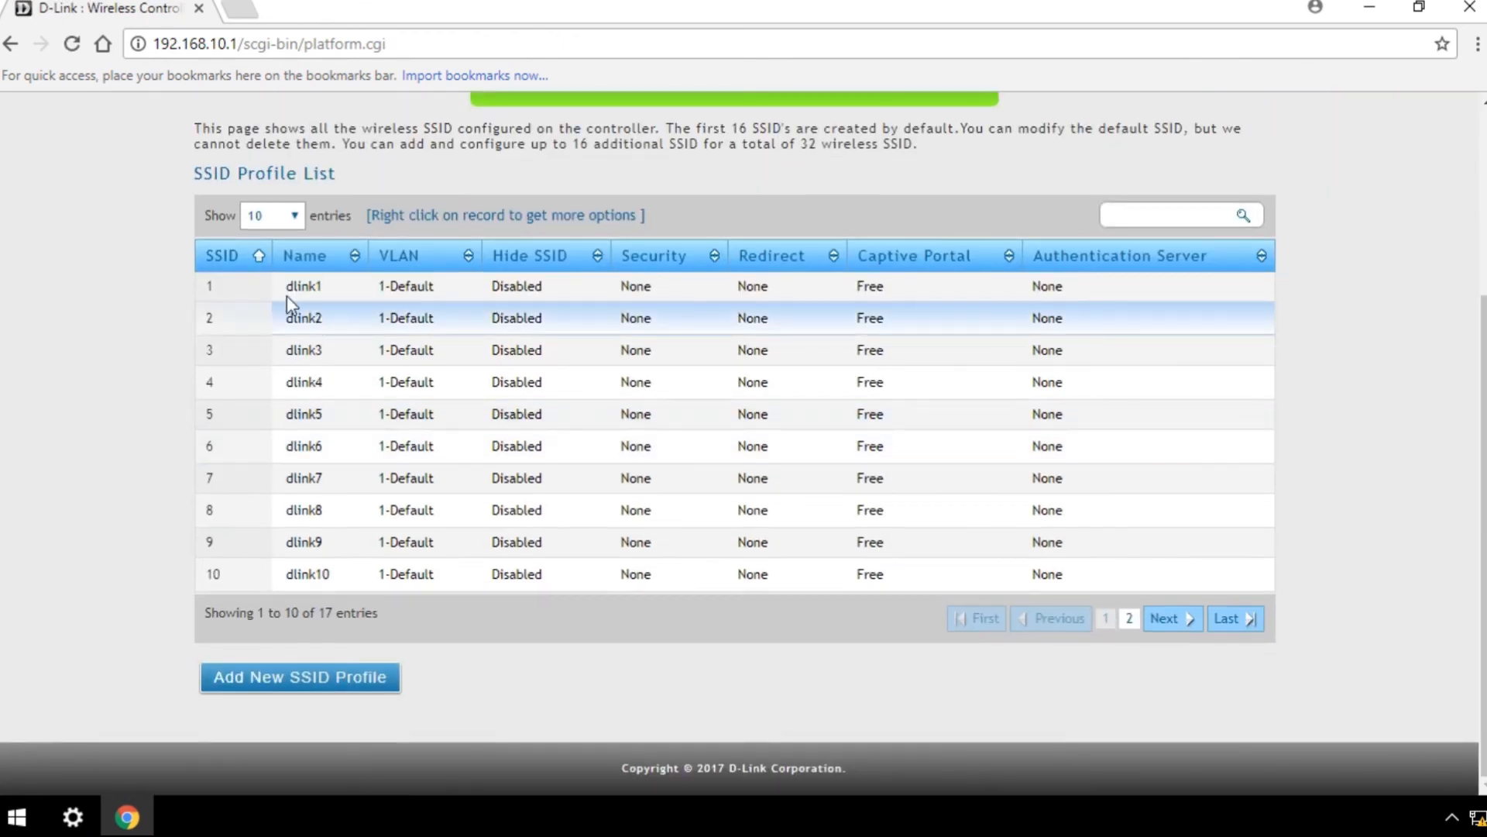
left_click(271, 215)
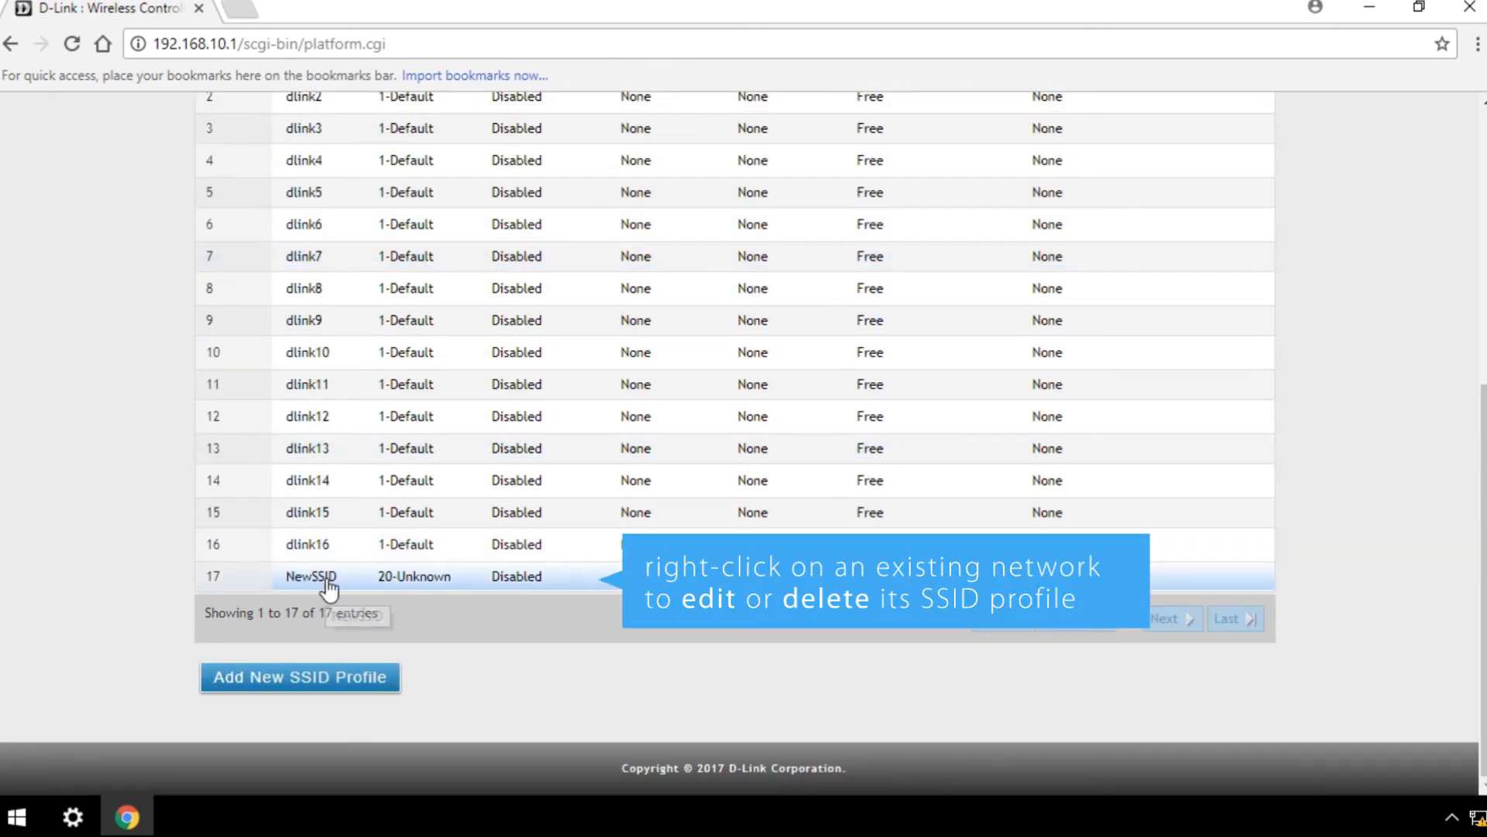
right_click(310, 576)
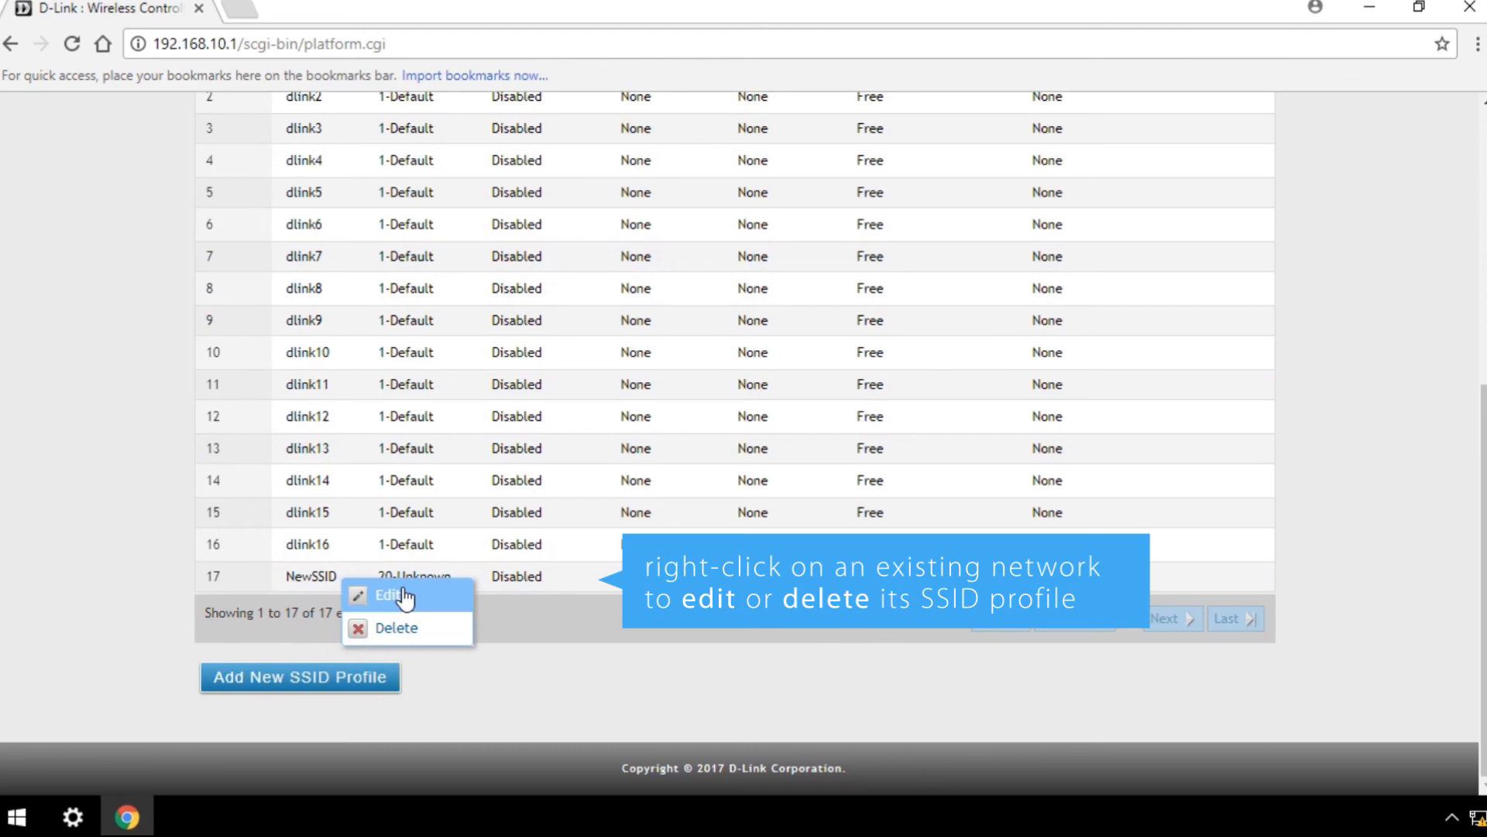
left_click(310, 576)
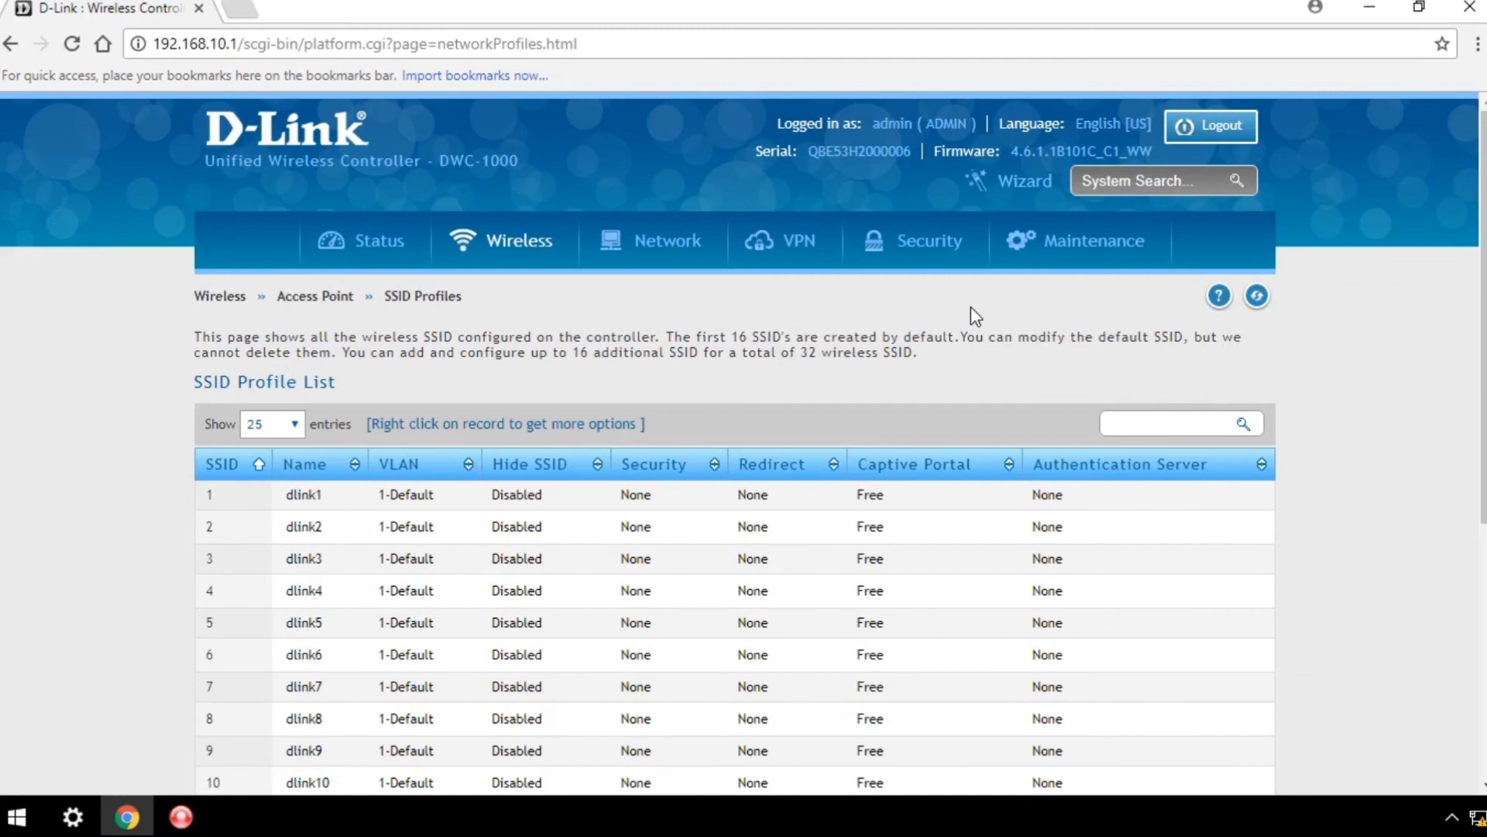
left_click(928, 241)
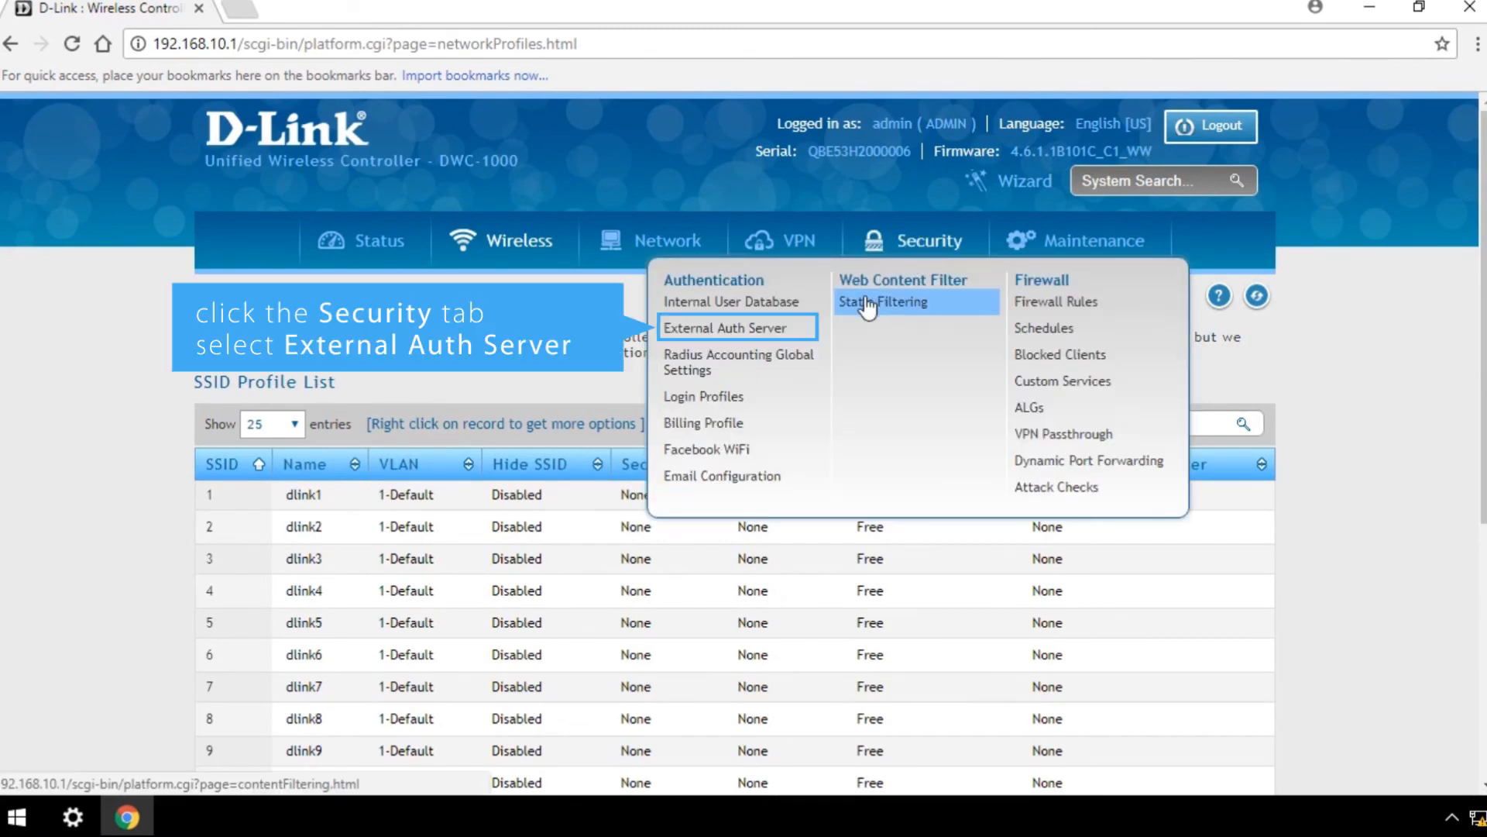
left_click(730, 327)
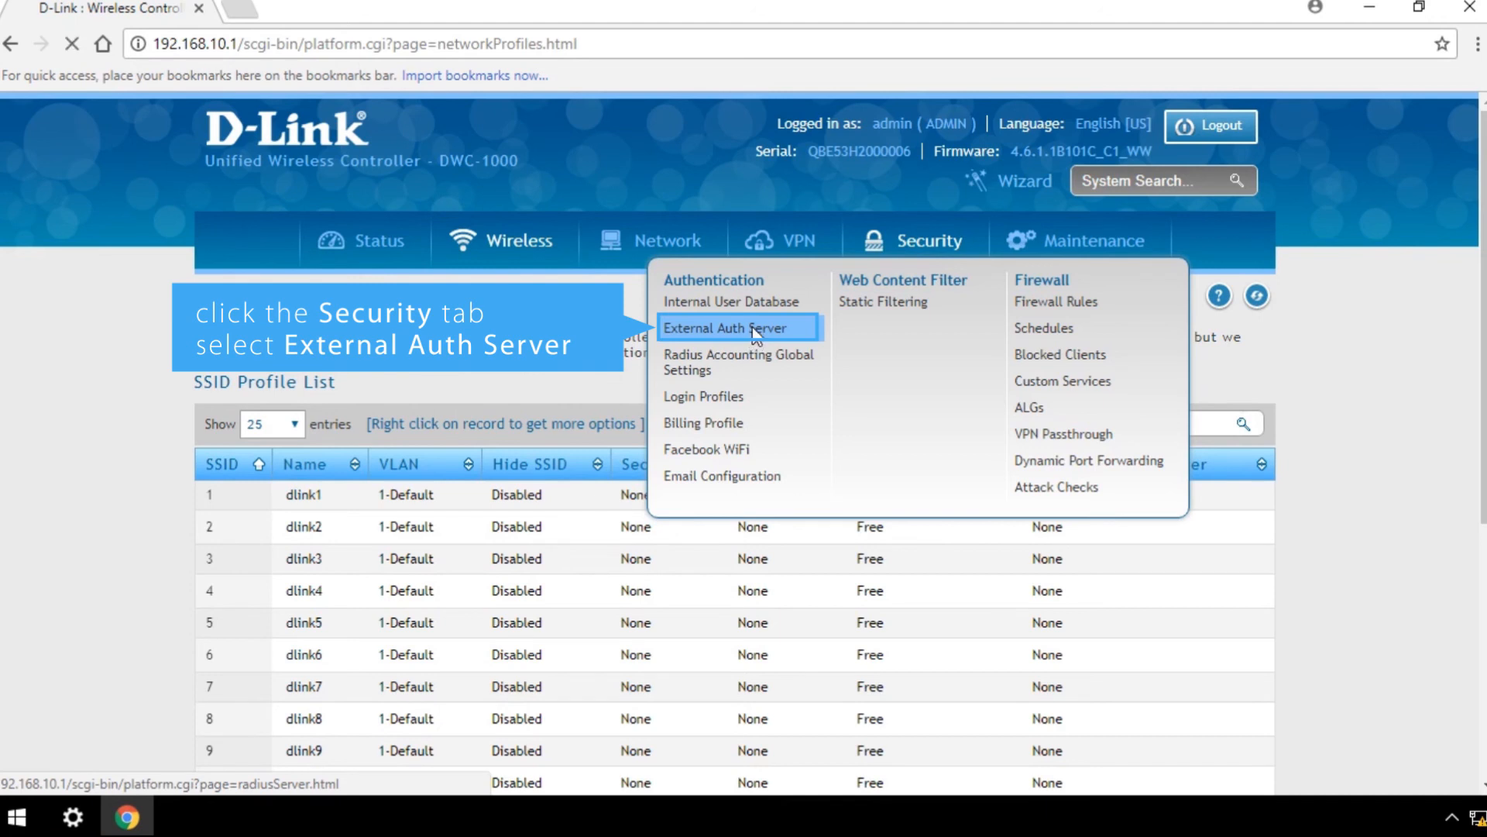
left_click(728, 327)
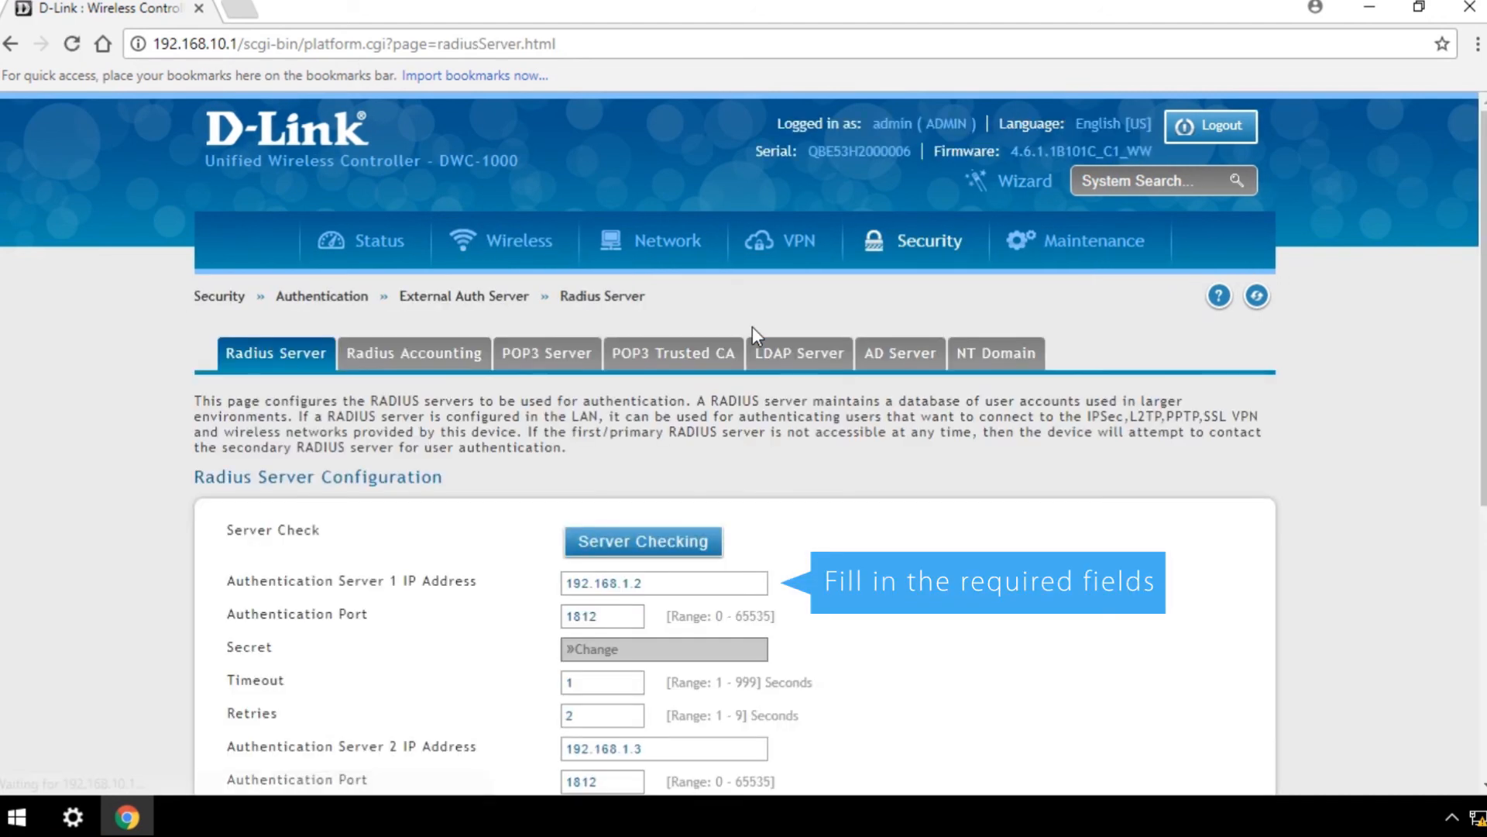
type("192.168.10.250")
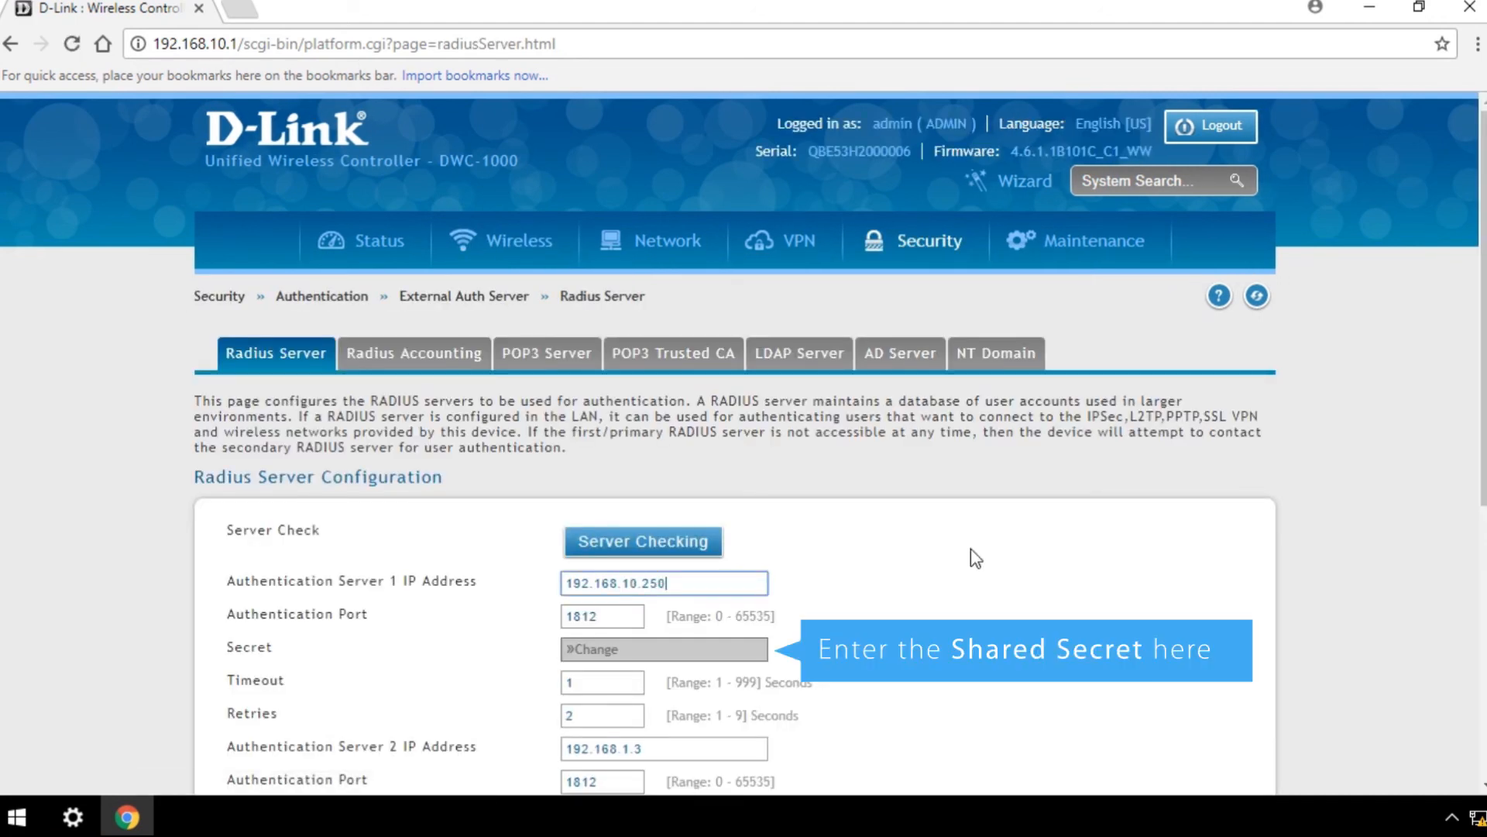
left_click(663, 650)
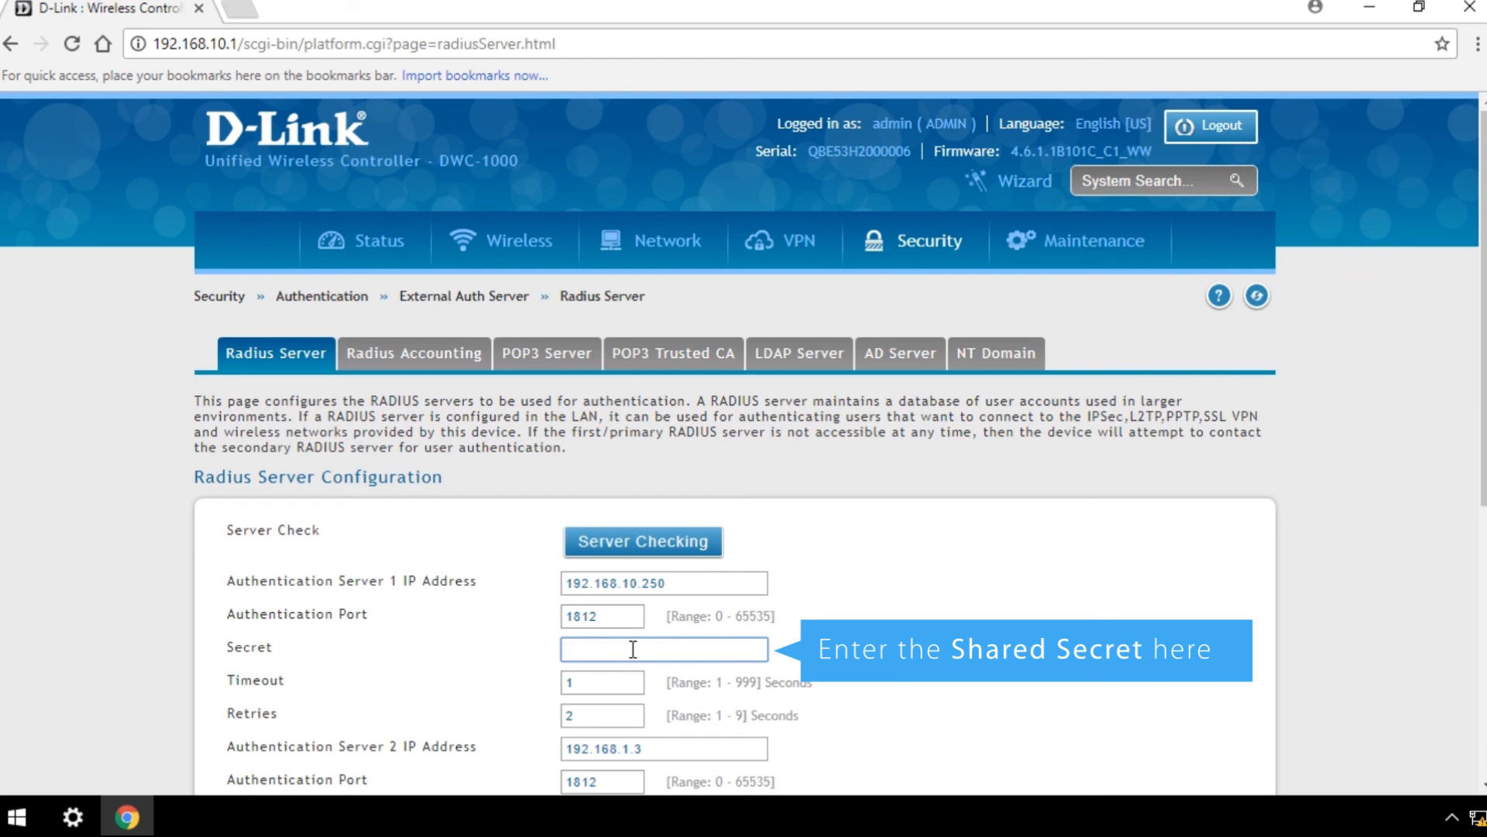
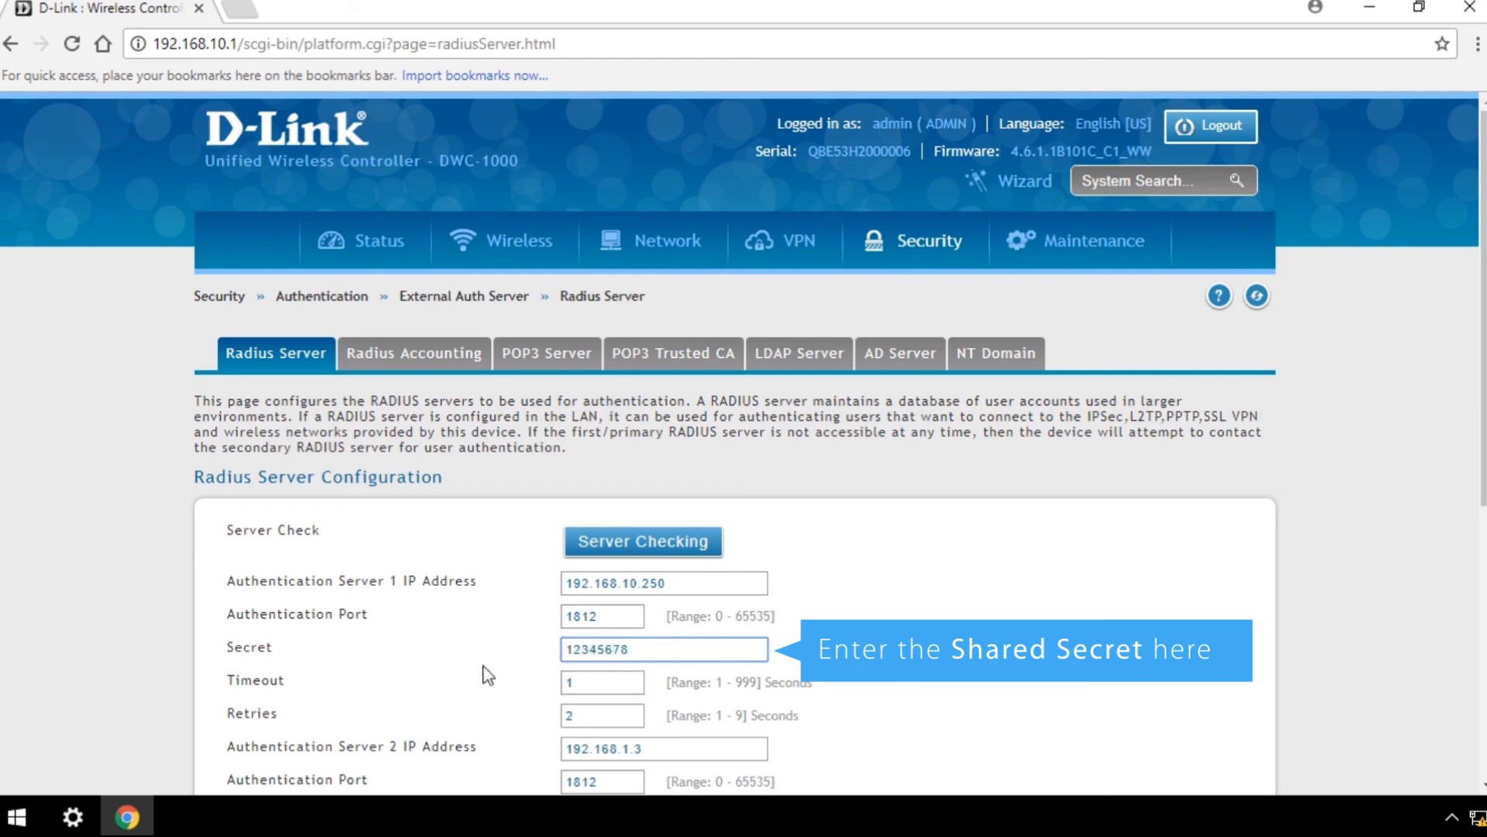
Save the RADIUS settings and confirm all three servers check OK
left_click(618, 685)
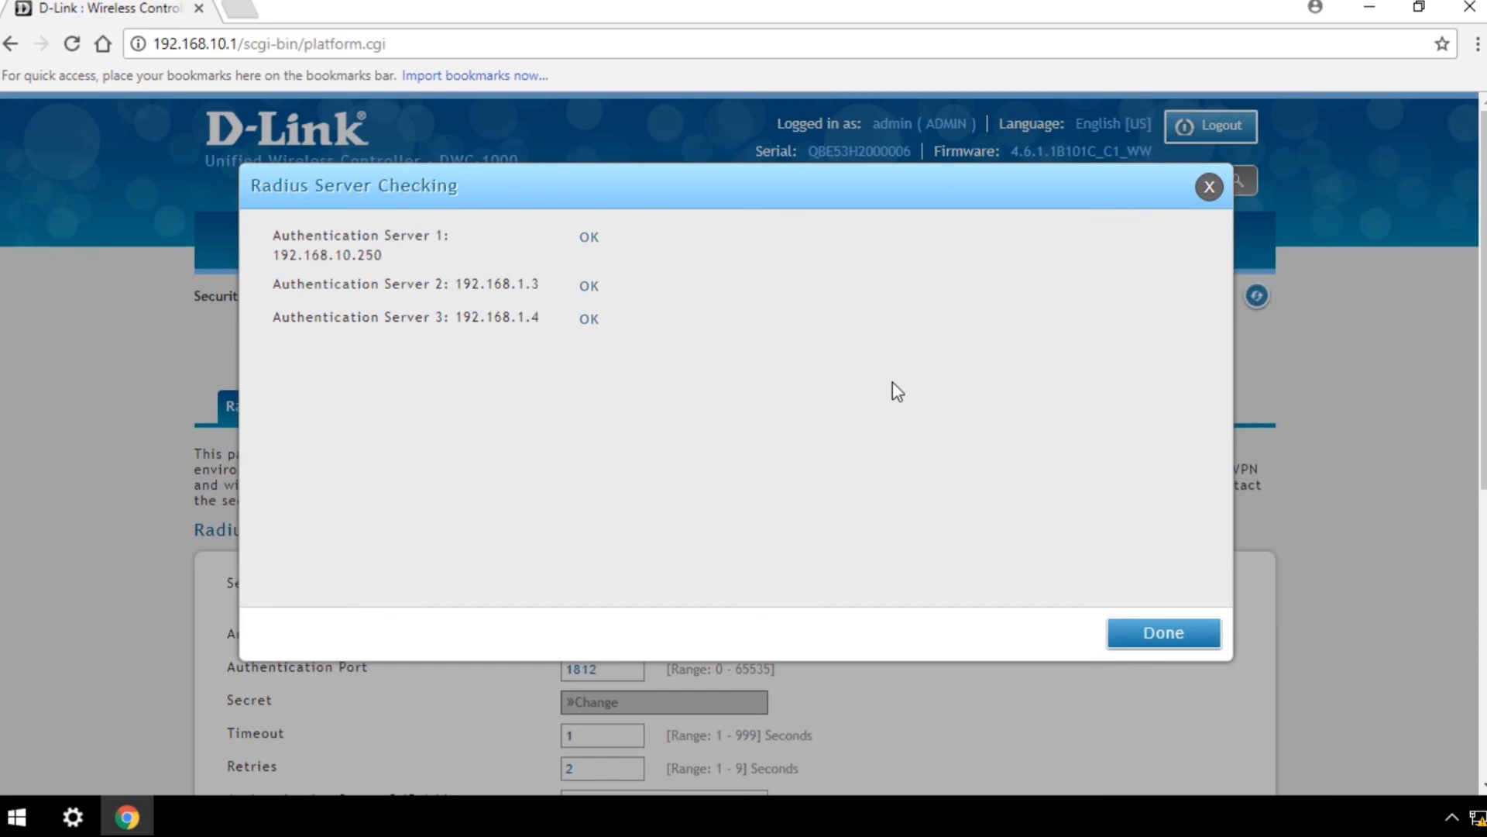
left_click(1162, 633)
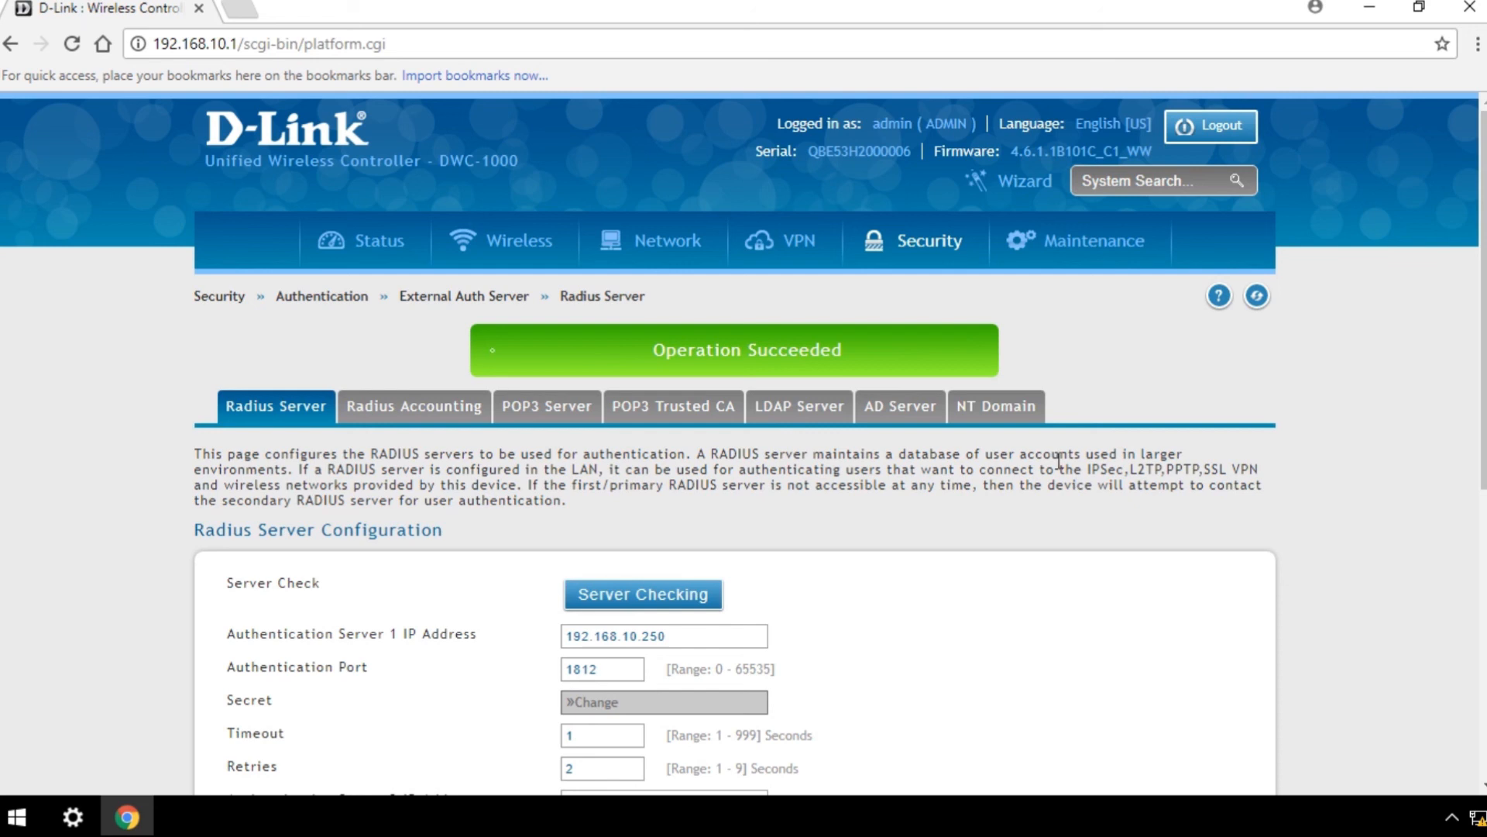
Show the Groups list of the Internal User Database under Security
left_click(930, 240)
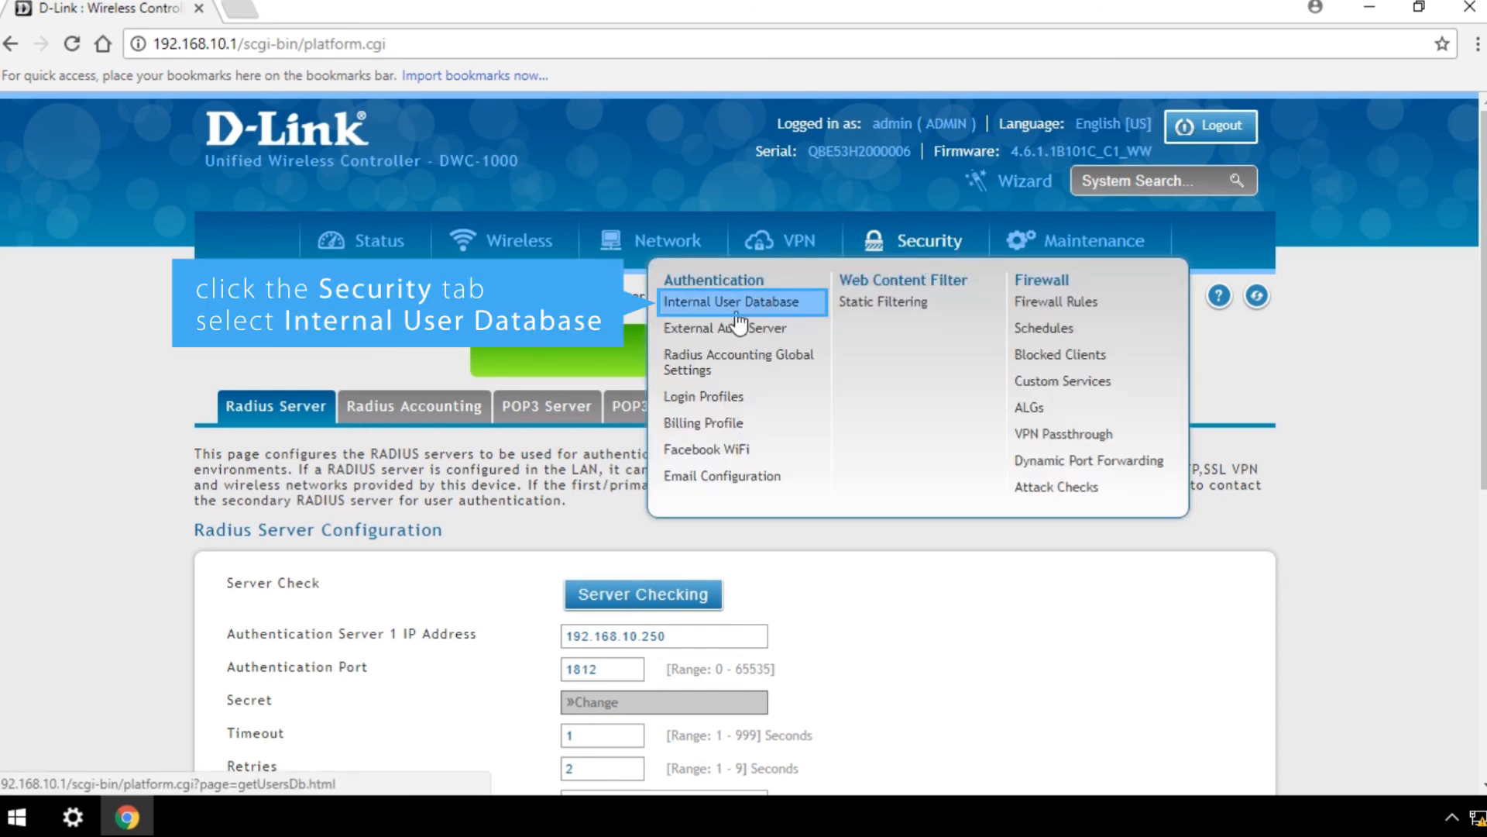
left_click(734, 302)
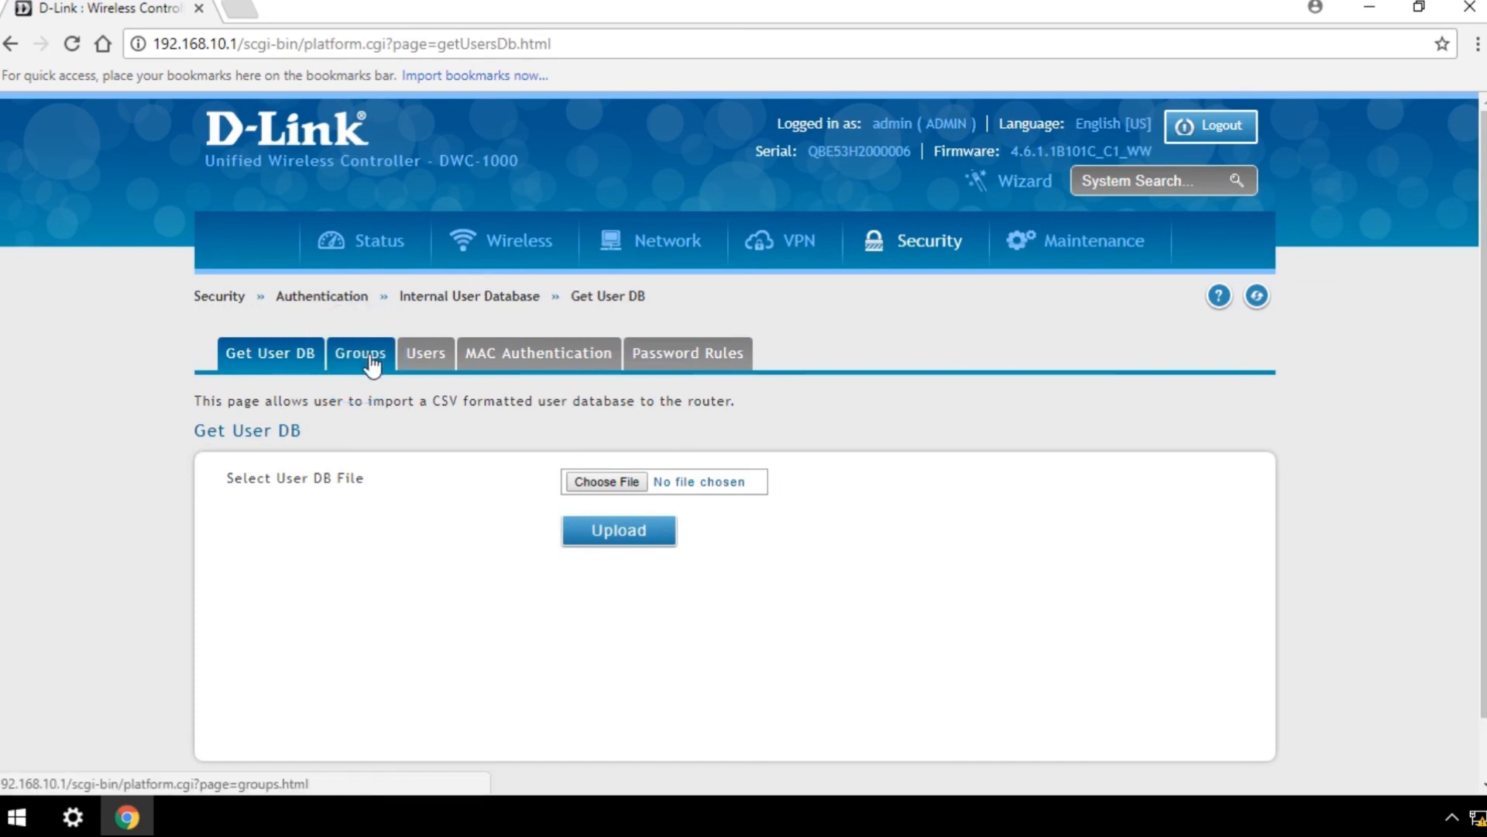
left_click(361, 352)
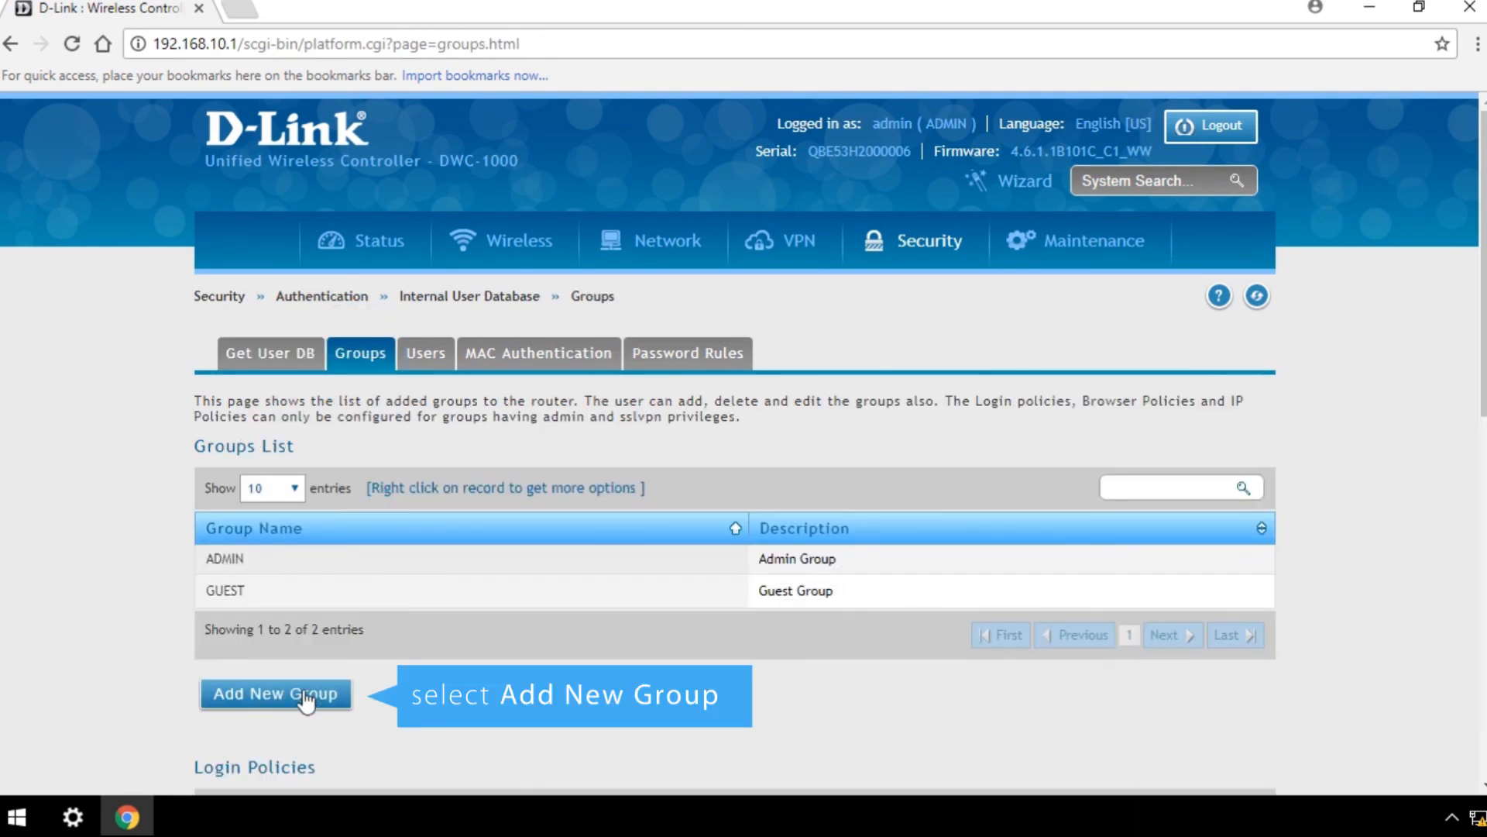
Save a new Front Desk group forUser with description forUser, making 3 groups
type("for")
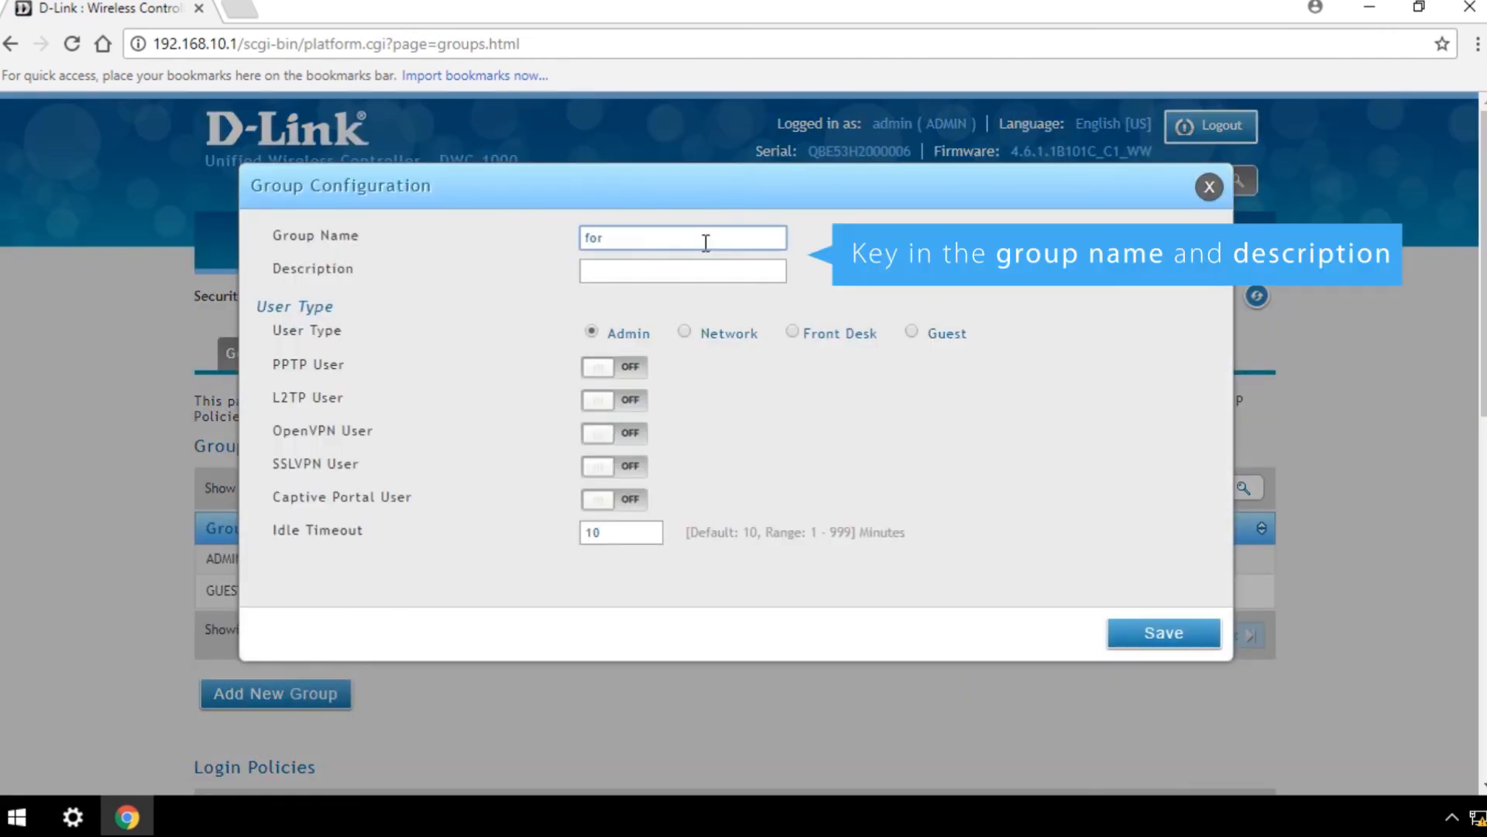
type("forUser")
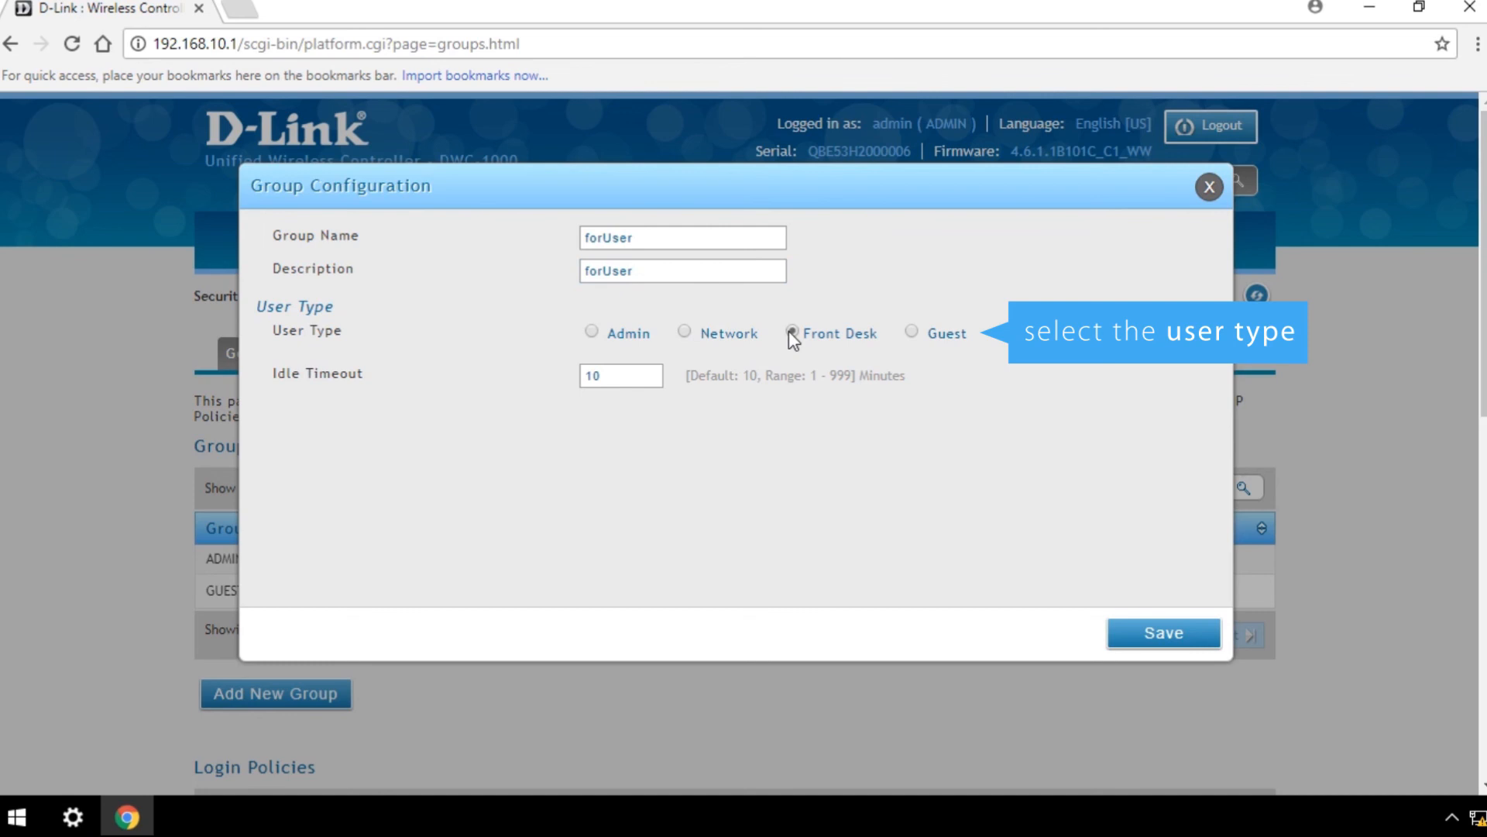
left_click(1164, 632)
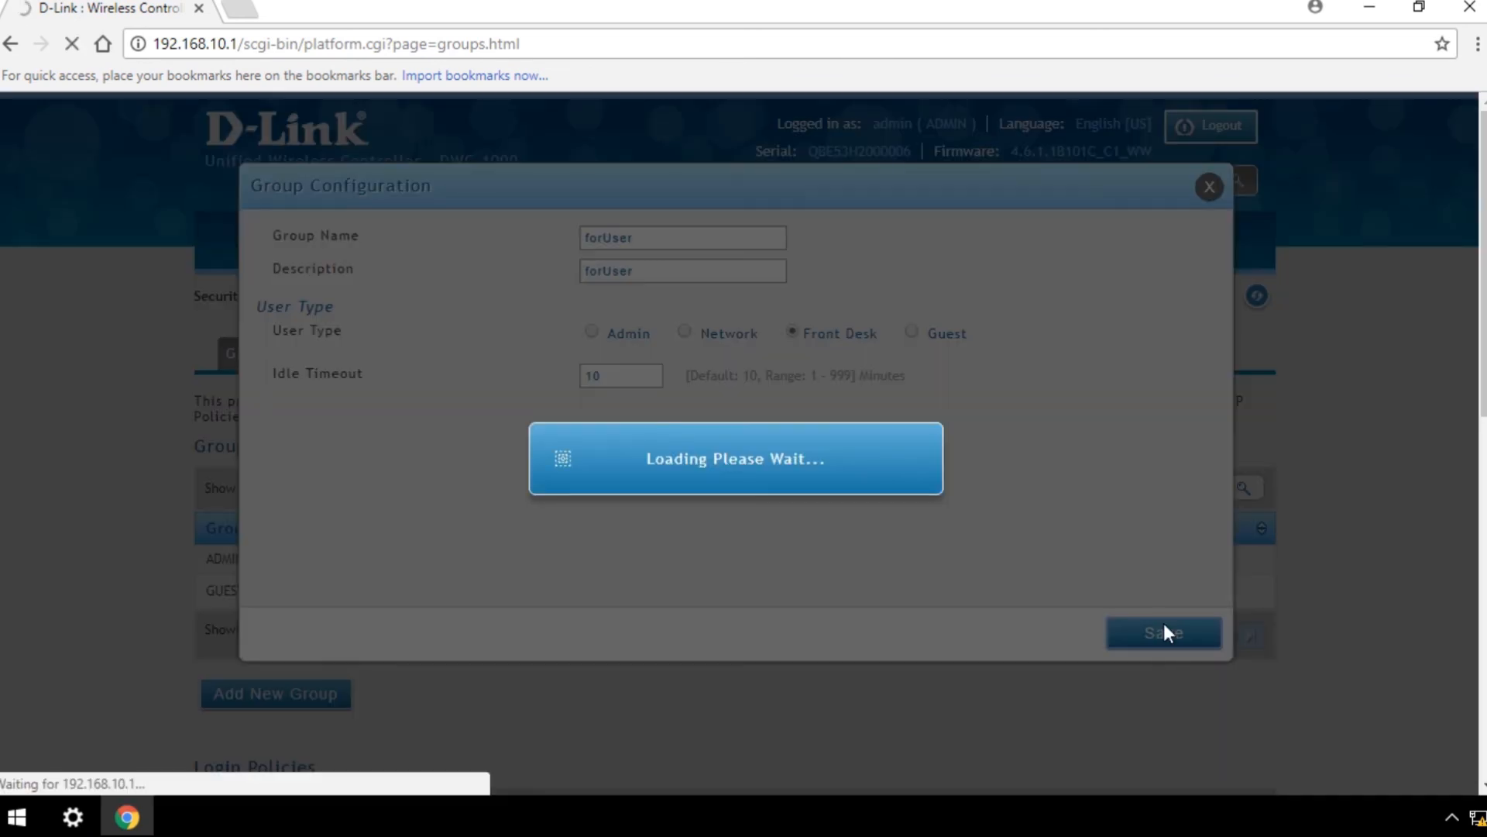
left_click(1163, 632)
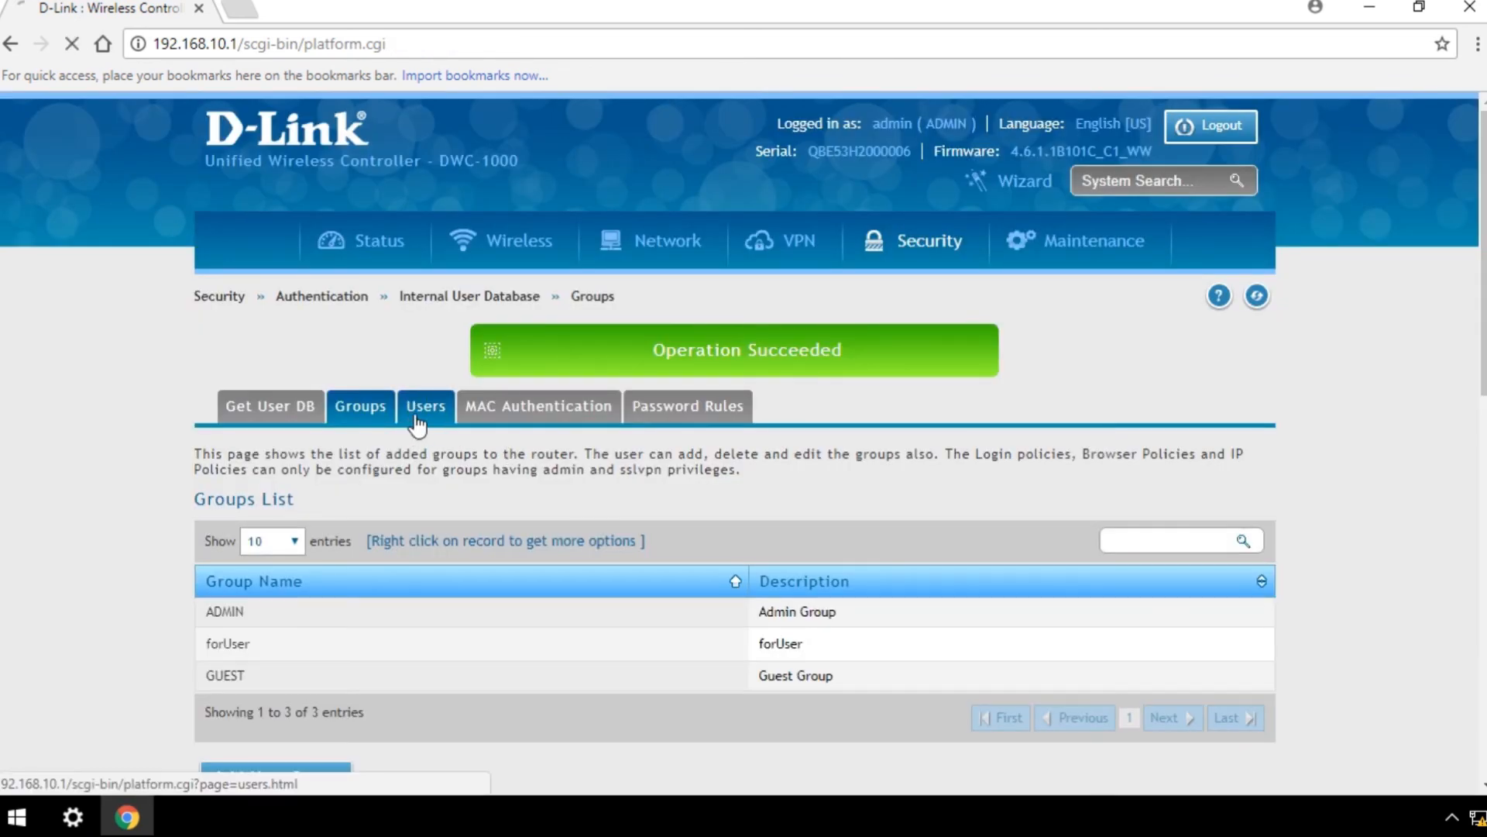
Add enabled user tses (test dlink) with a password in group forUser, making 3 users
left_click(425, 404)
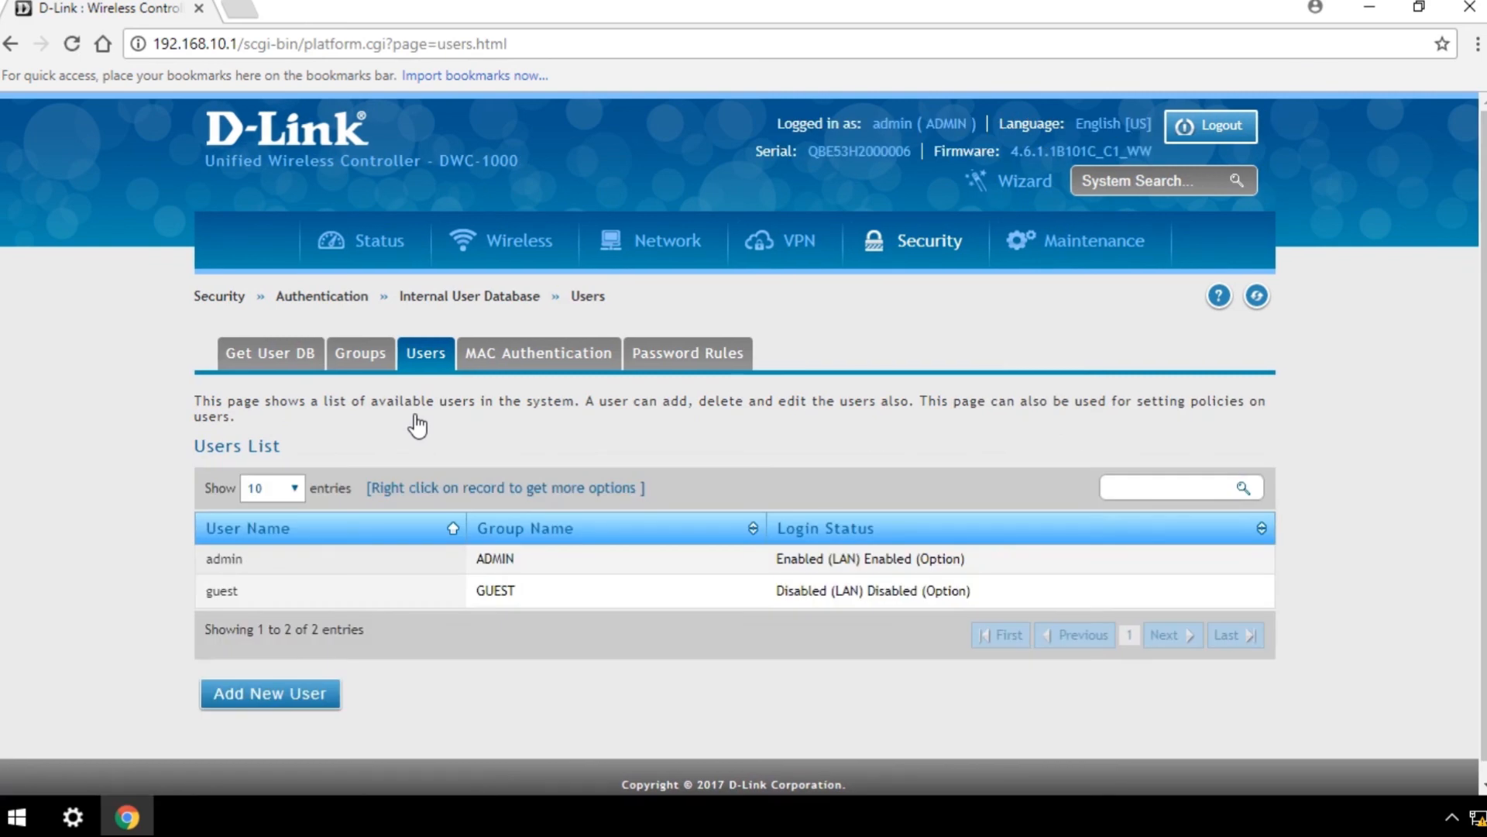
mouse_move(454, 438)
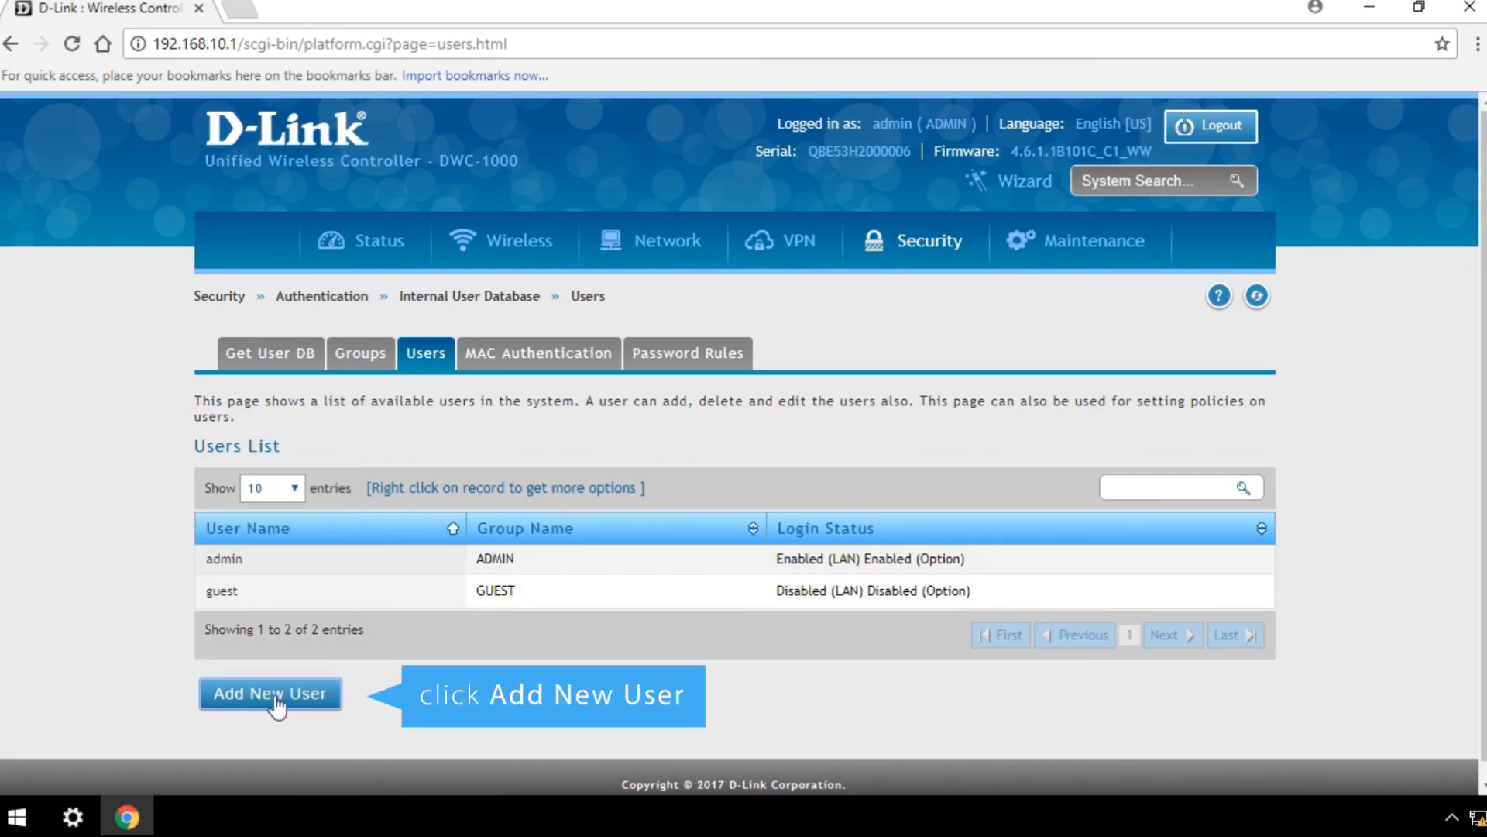
left_click(270, 694)
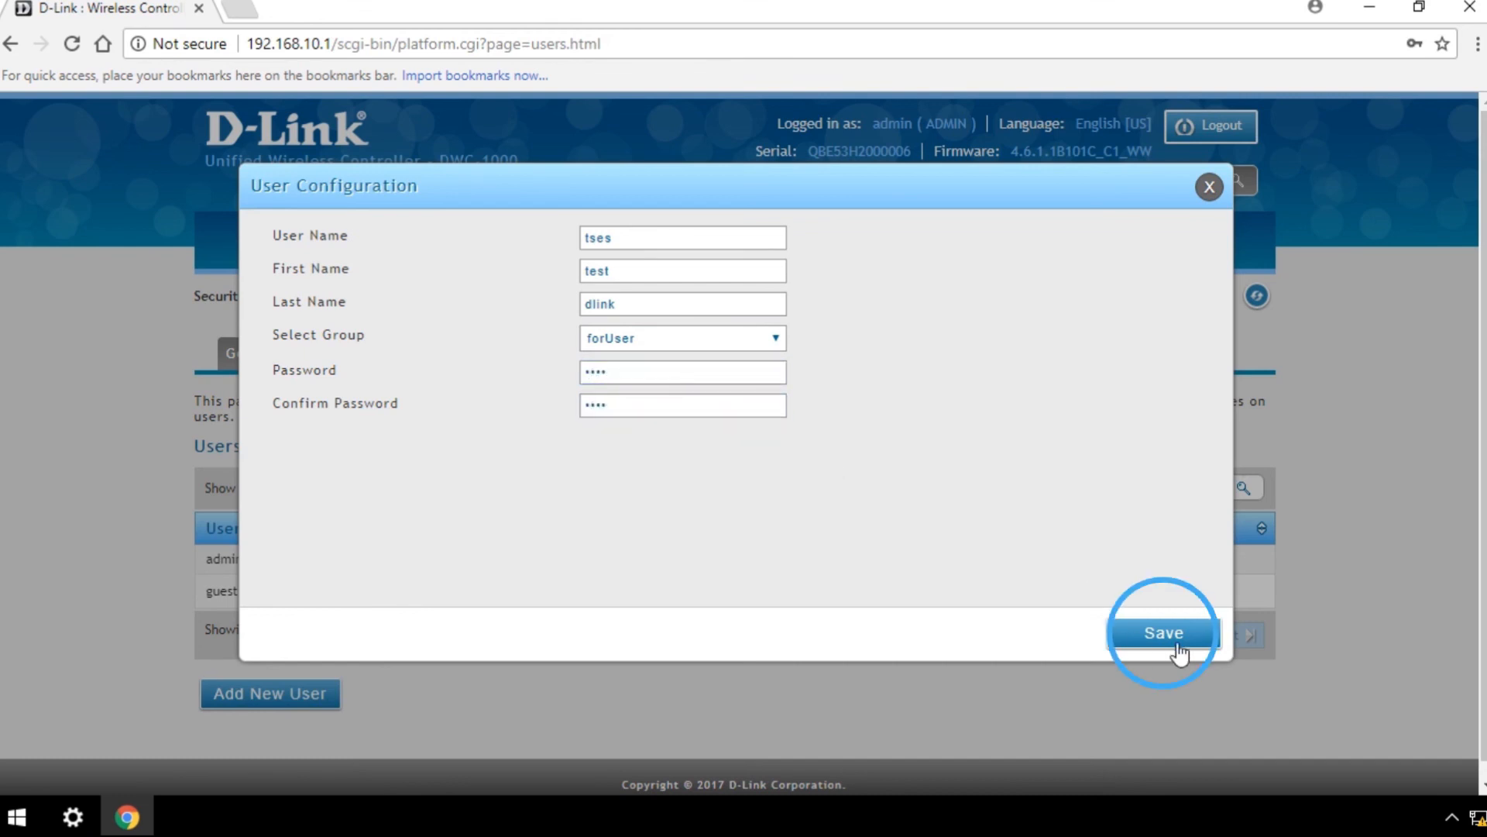
left_click(1164, 632)
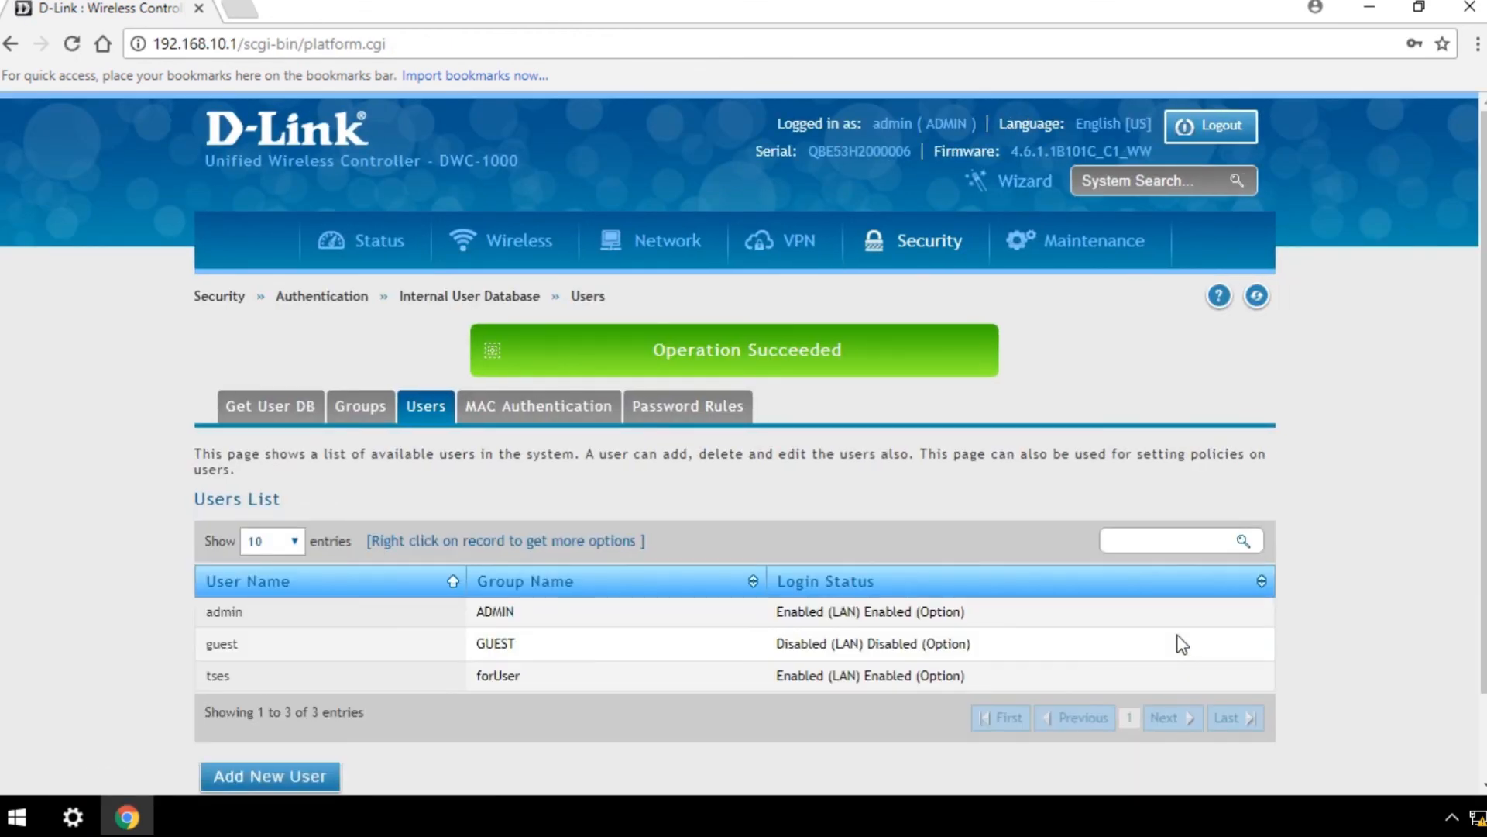